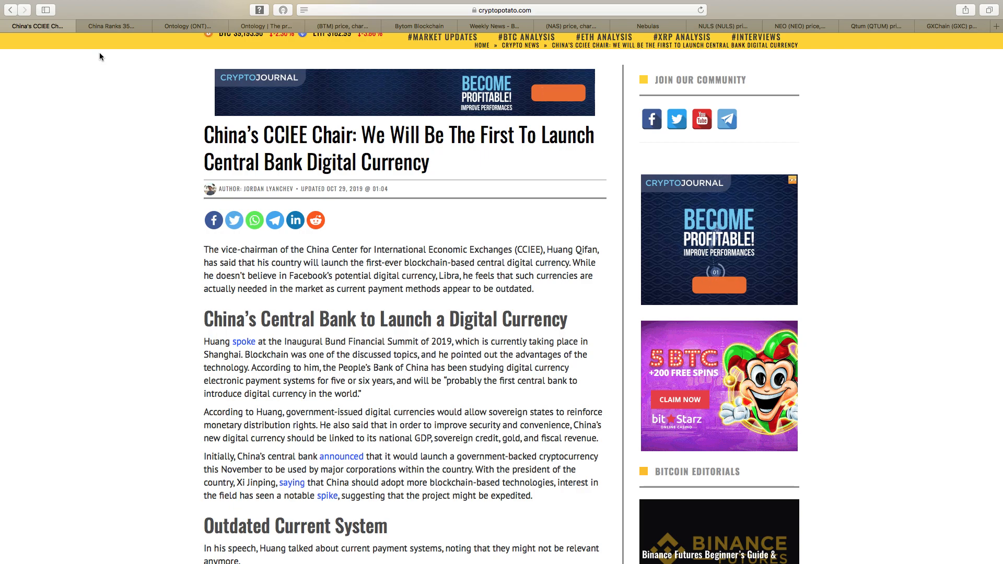
mouse_move(110, 30)
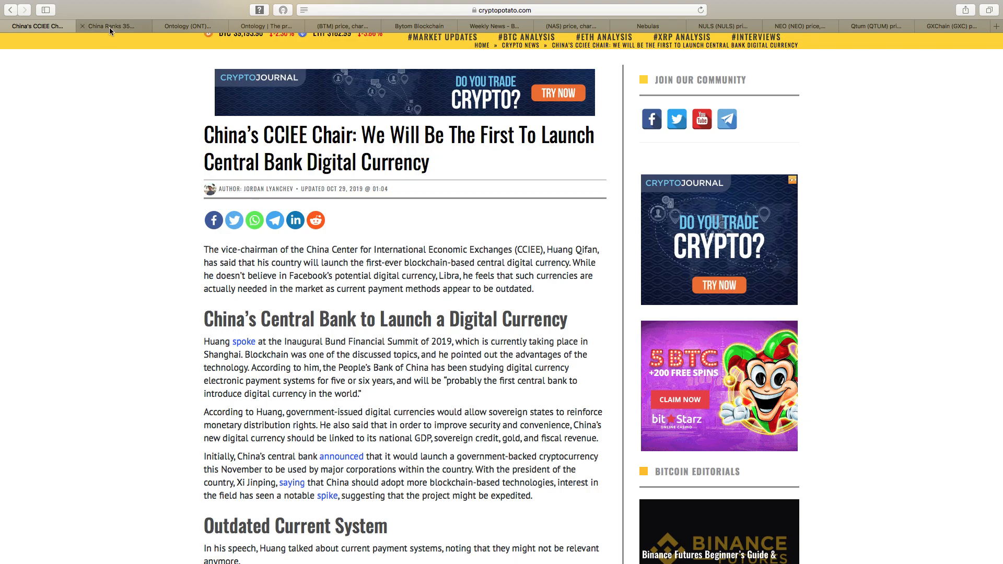
- Switch to the Bitcoin.com 'China Ranks 35 Crypto Projects' article and scroll to its CCID rankings section
click(113, 25)
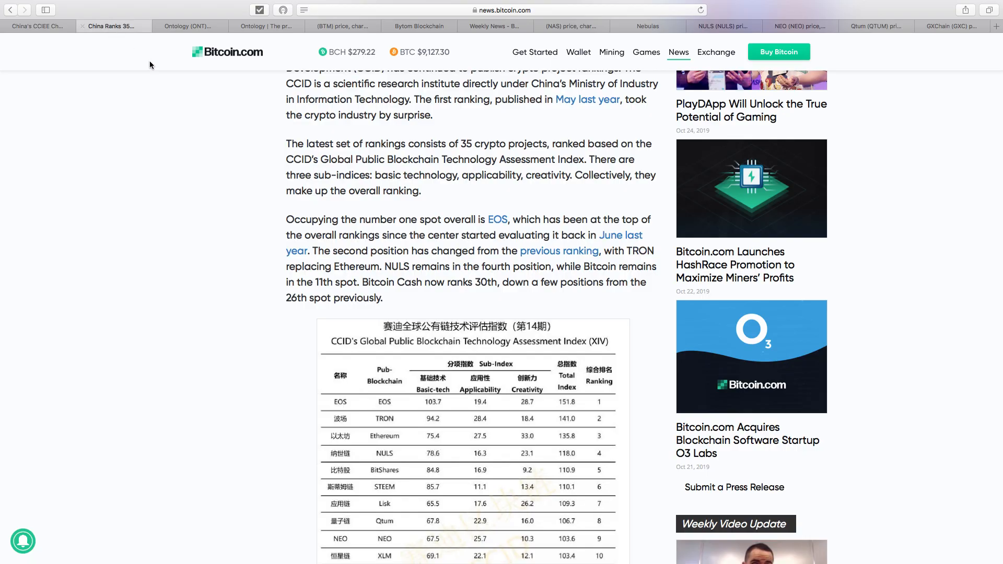
scroll(up, 3)
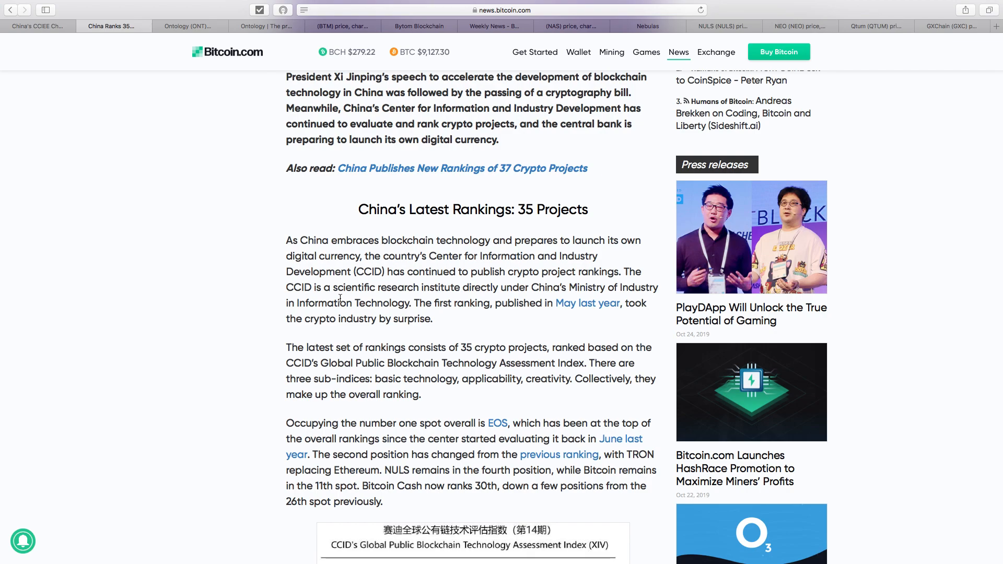
scroll(up, 3)
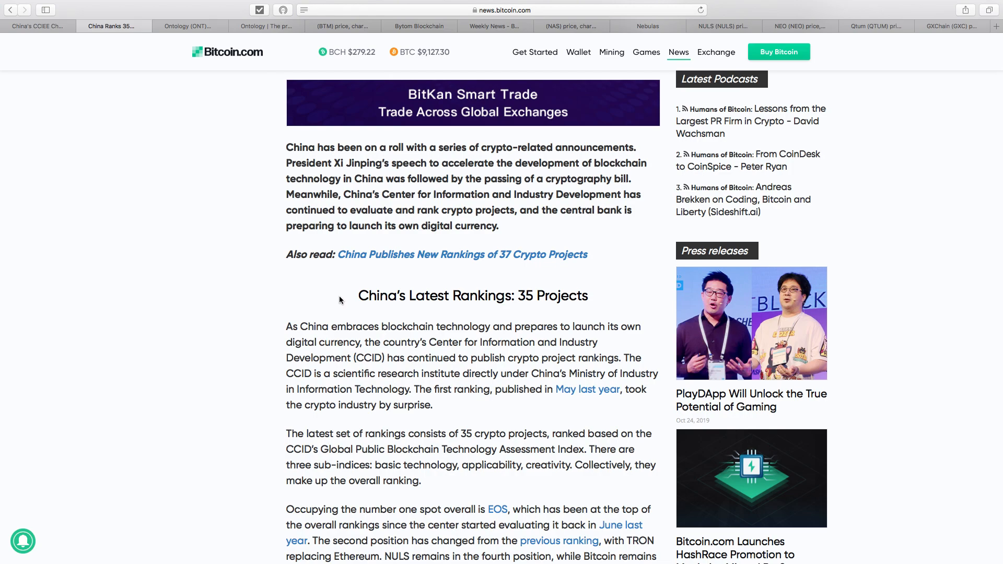
scroll(down, 3)
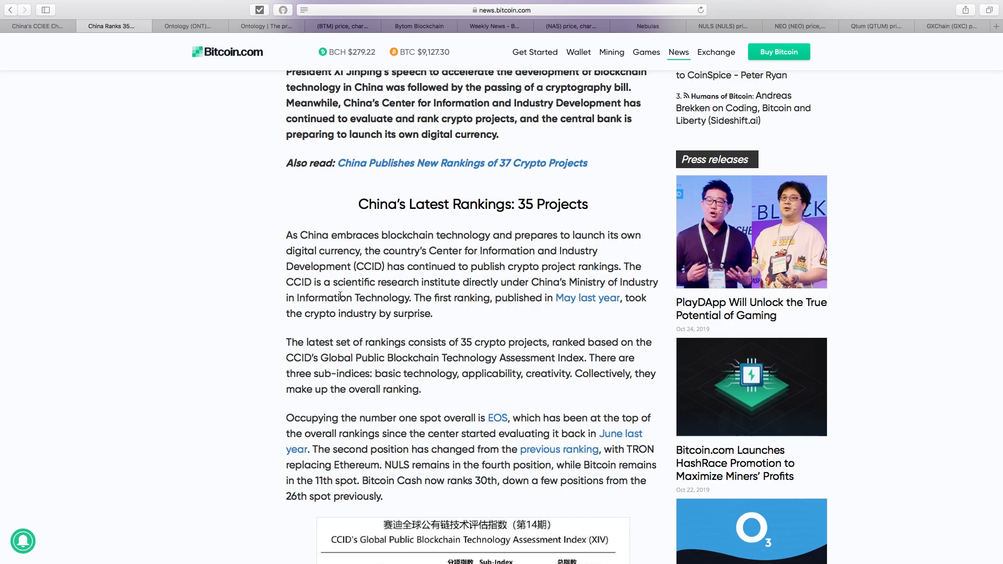
scroll(down, 3)
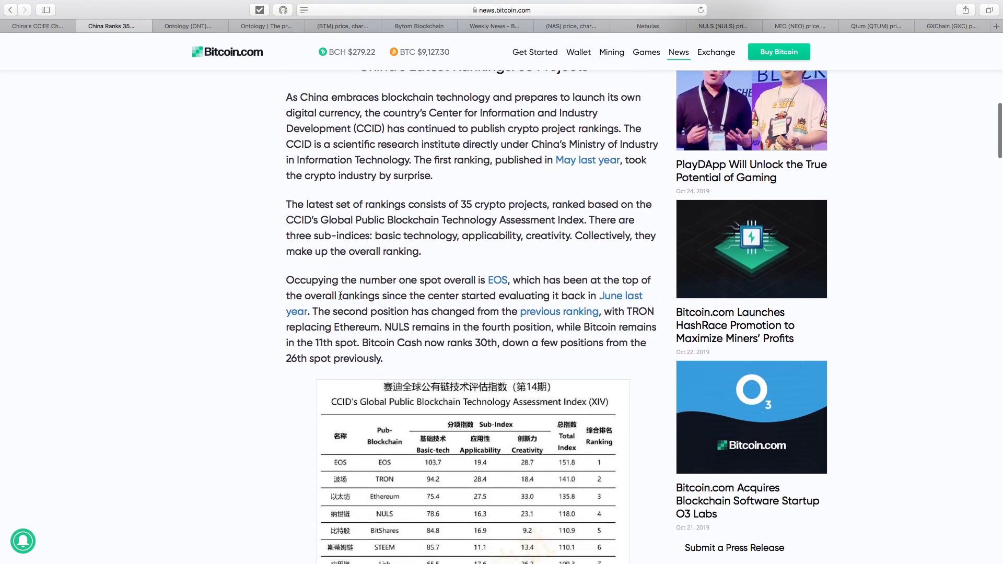
scroll(down, 3)
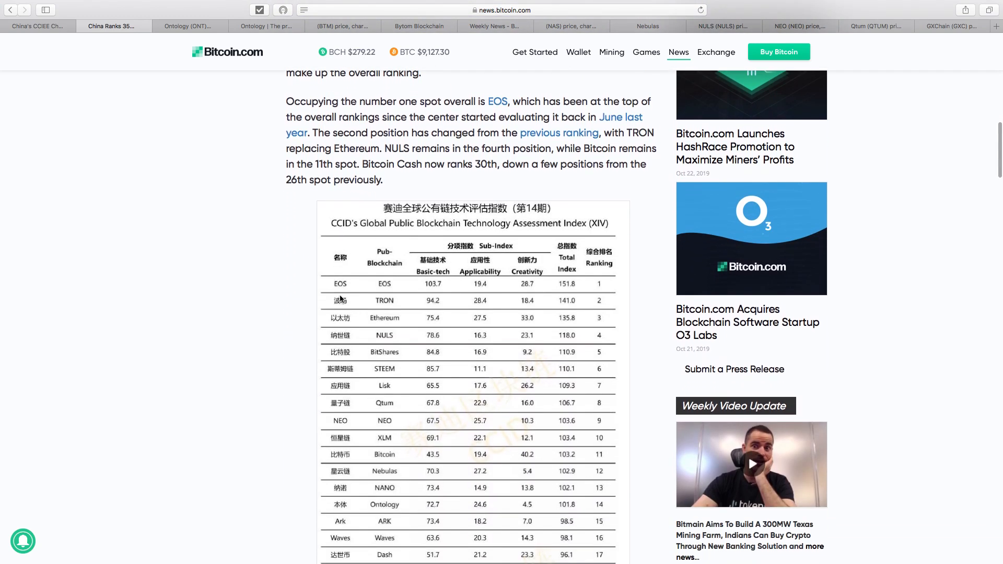
mouse_move(341, 298)
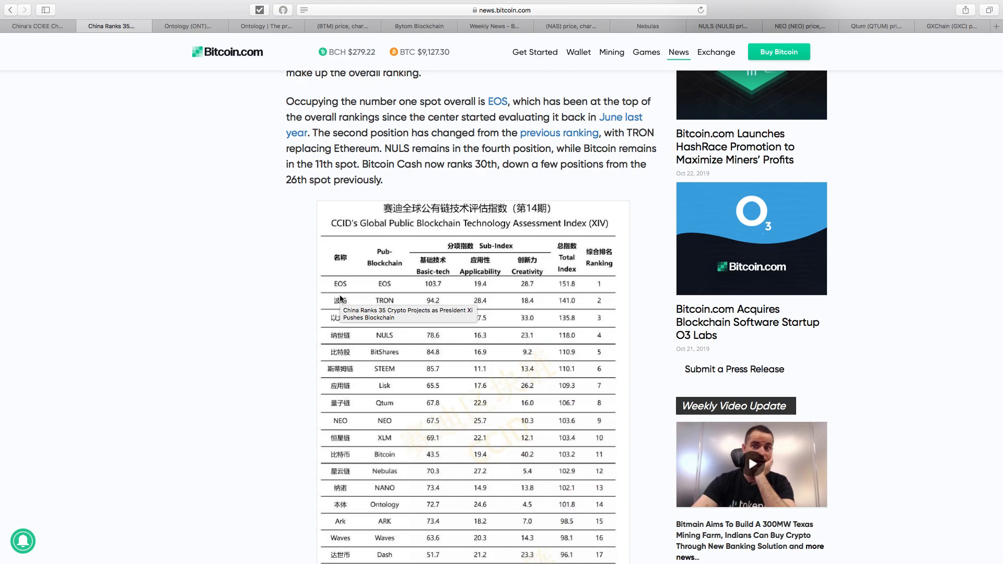
mouse_move(485, 325)
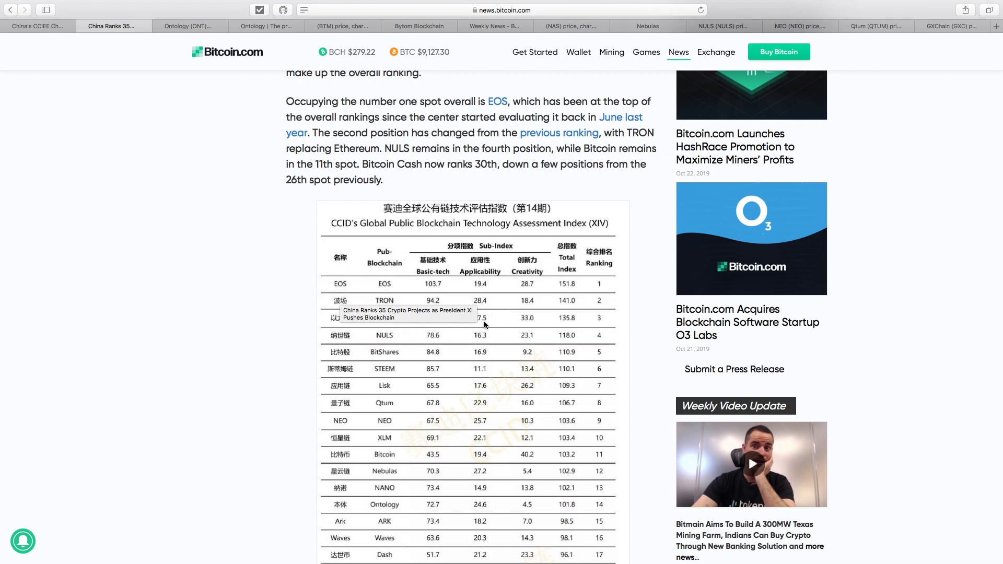
mouse_move(377, 340)
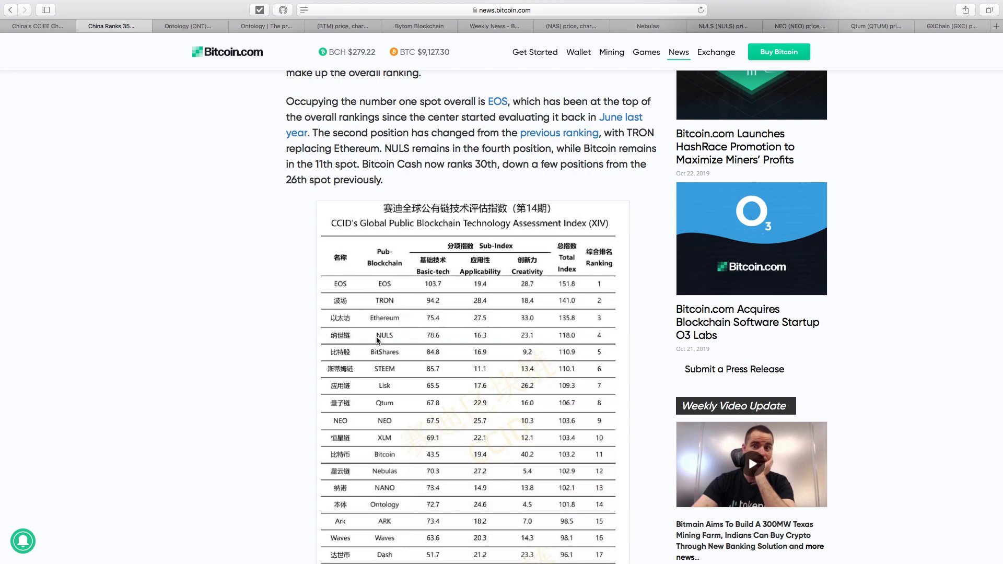
scroll(down, 3)
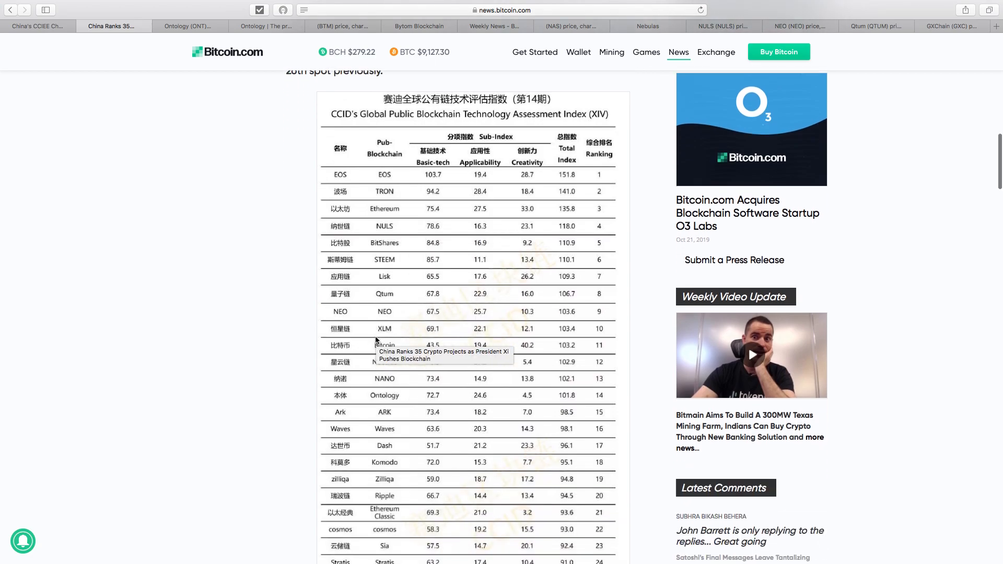
scroll(down, 3)
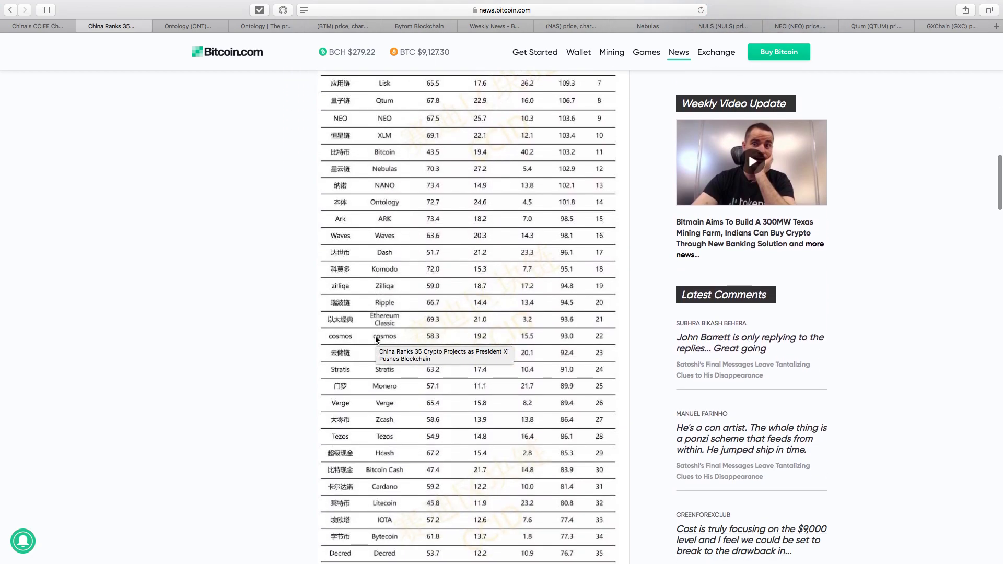
scroll(down, 3)
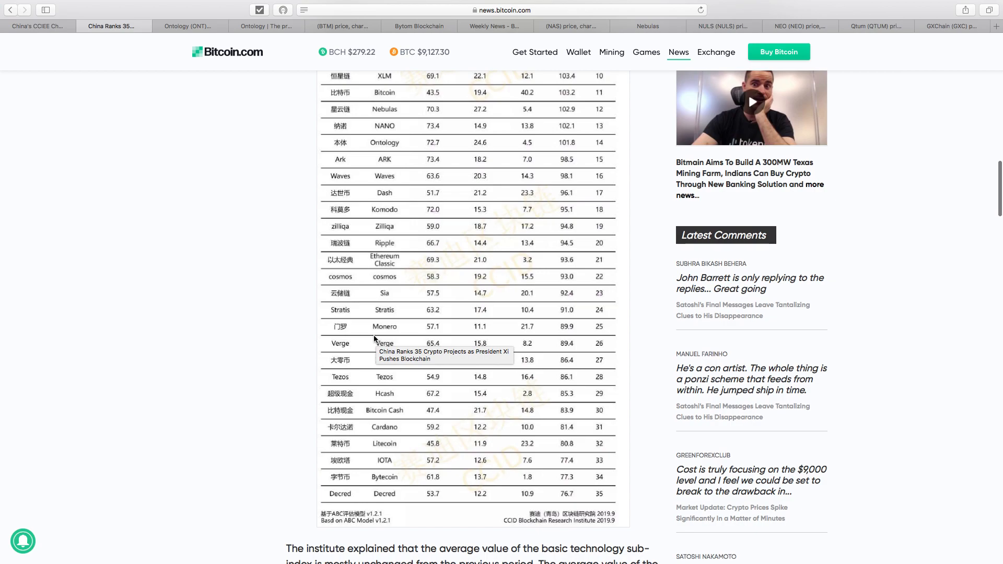
scroll(up, 3)
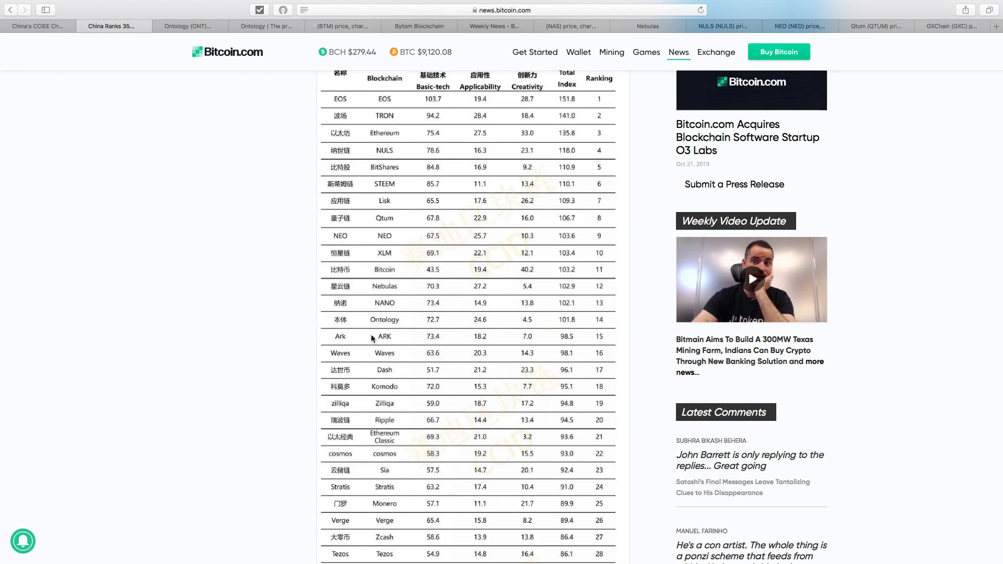
scroll(up, 3)
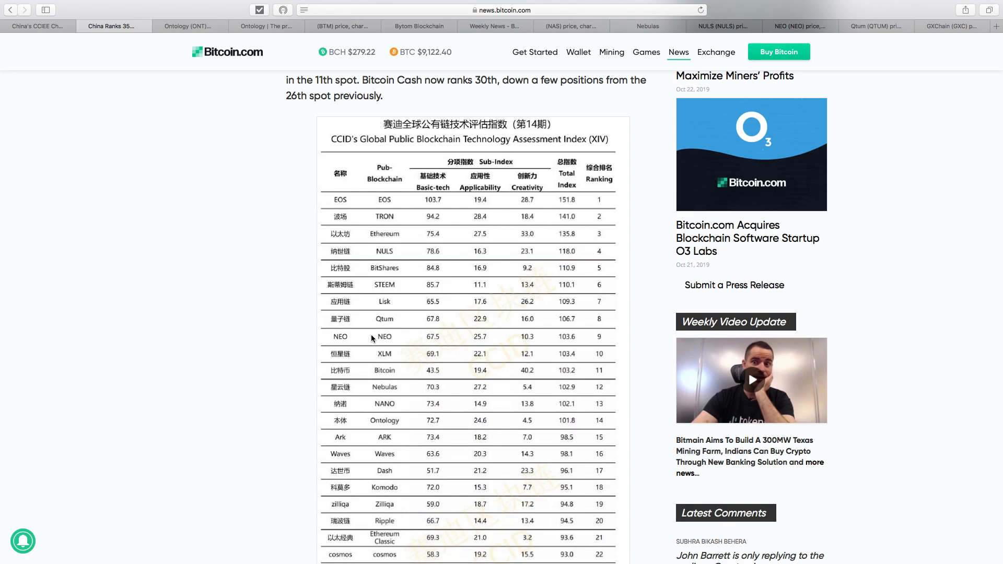
mouse_move(187, 25)
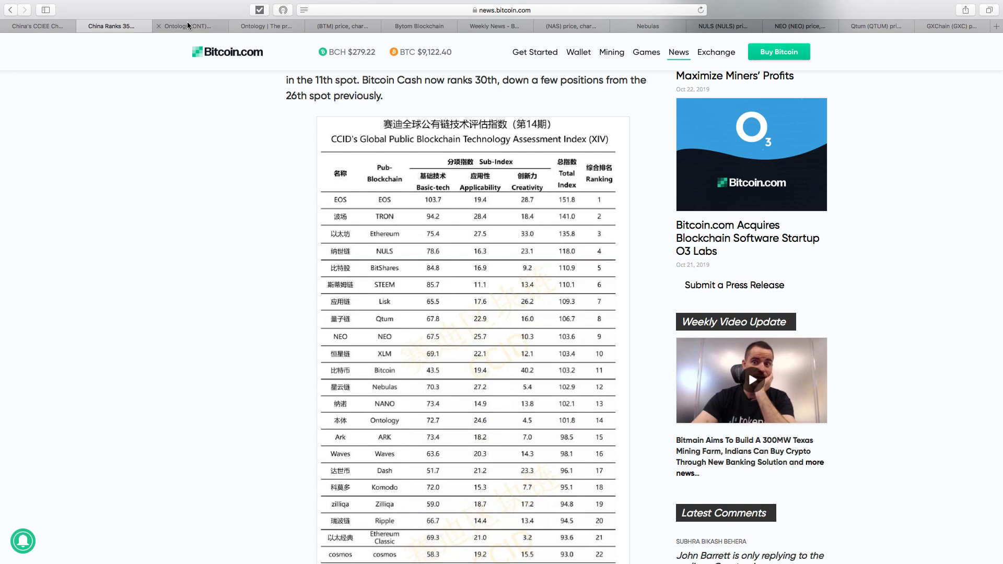
- Switch to CoinMarketCap's Ontology (ONT) page and read its markets list, About section and statistics
click(186, 25)
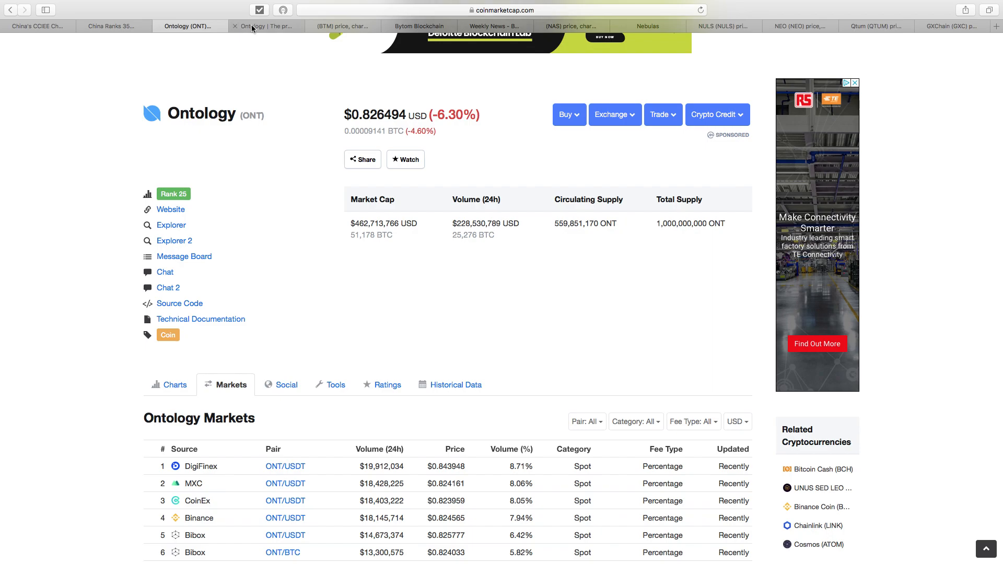
scroll(down, 3)
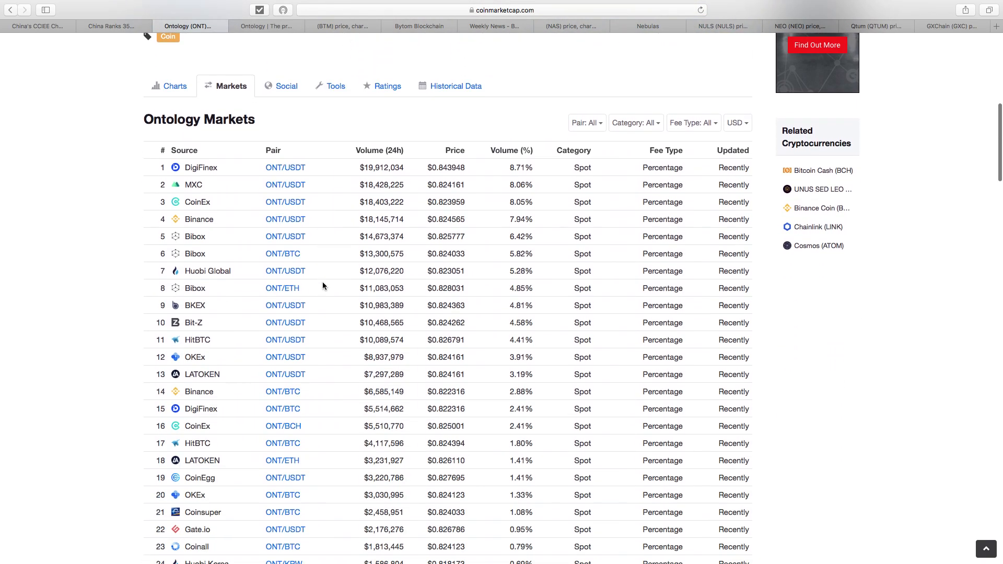
scroll(down, 3)
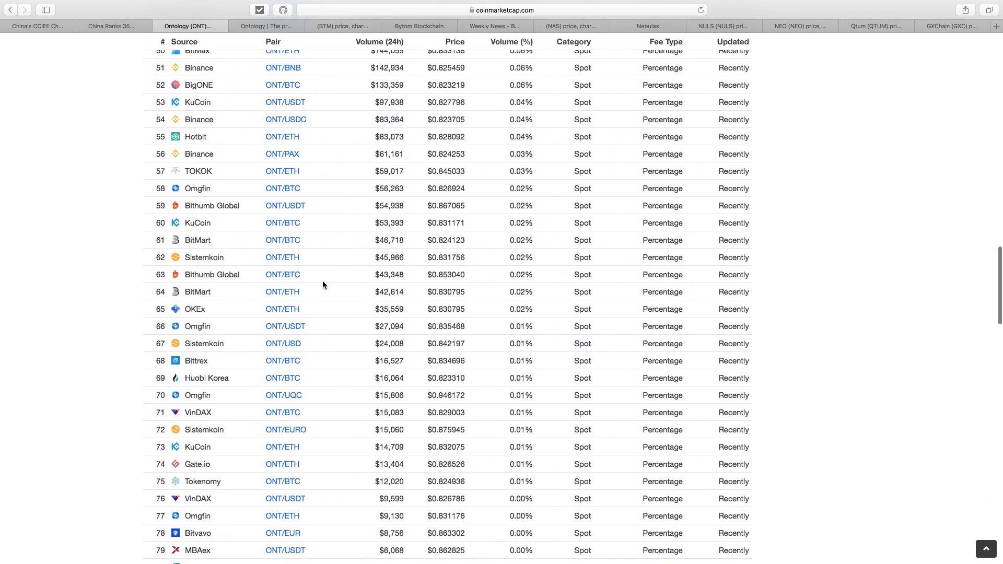
scroll(down, 3)
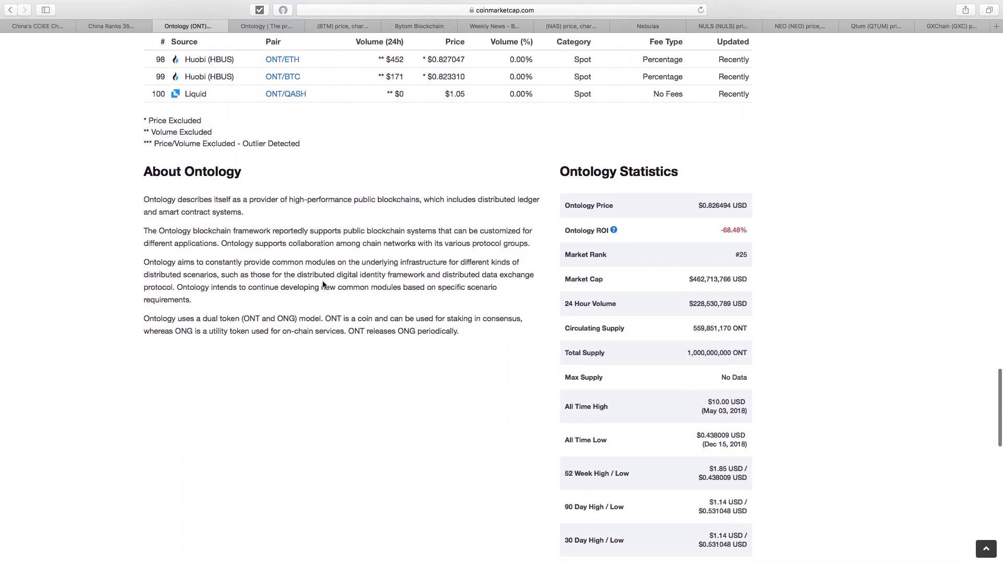
scroll(down, 3)
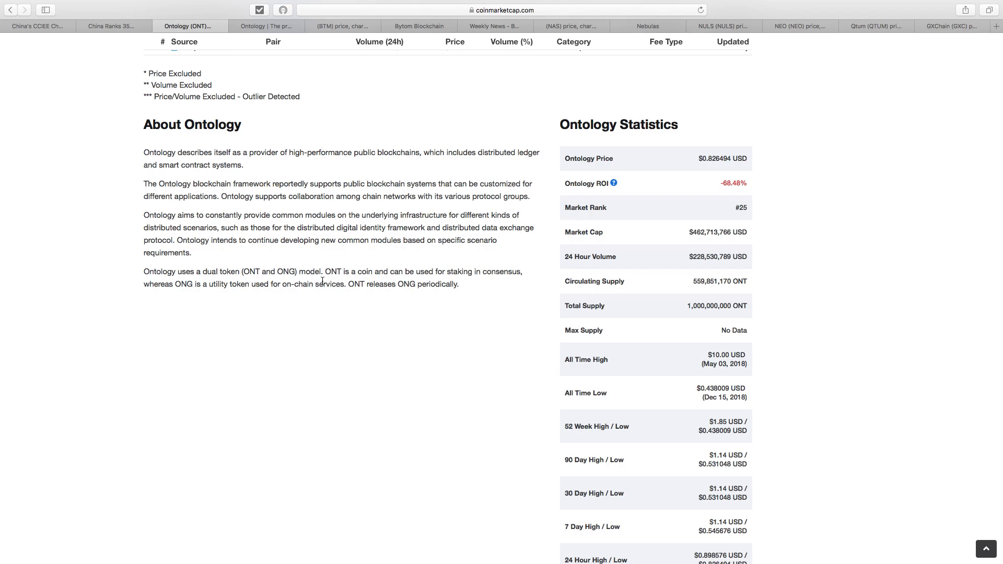
scroll(up, 3)
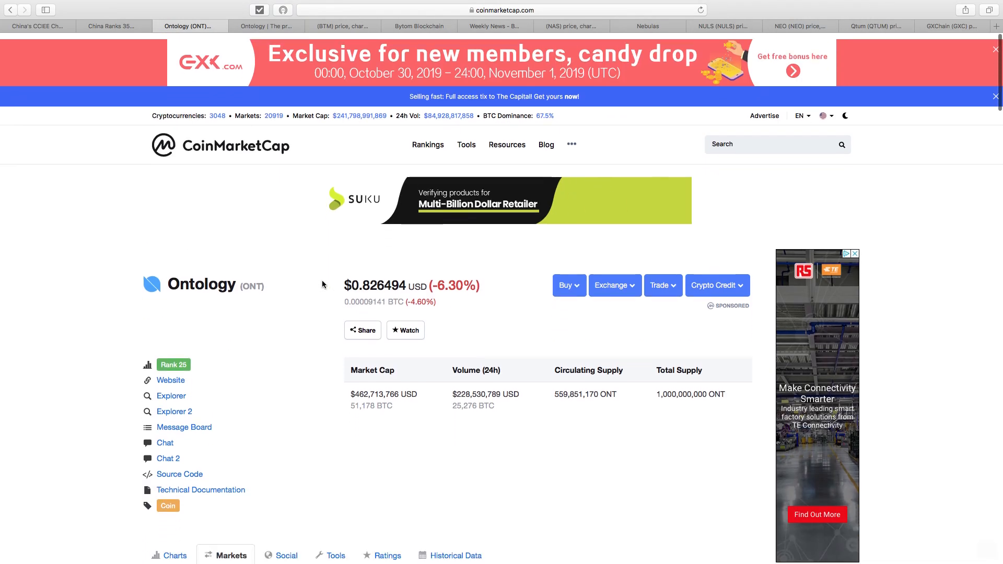
scroll(down, 3)
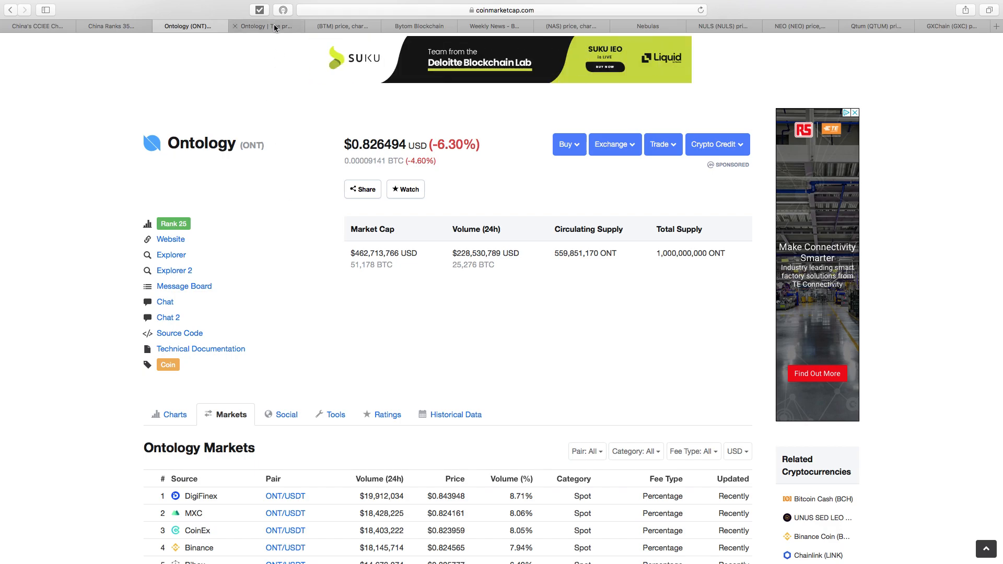
- Switch to ont.io and read down past the ONTO Wallet section to the community and ecosystem figures
click(266, 27)
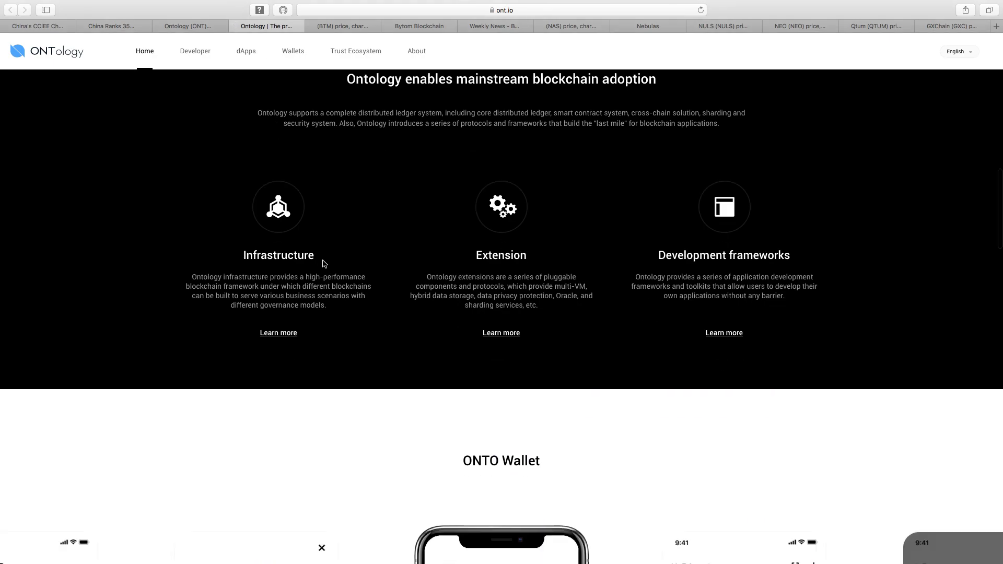
scroll(down, 3)
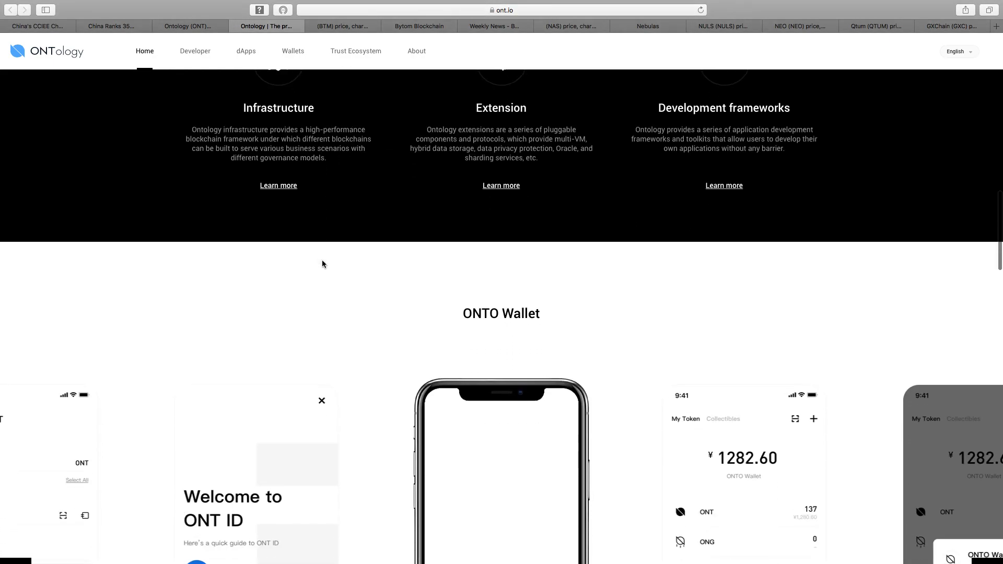
scroll(down, 3)
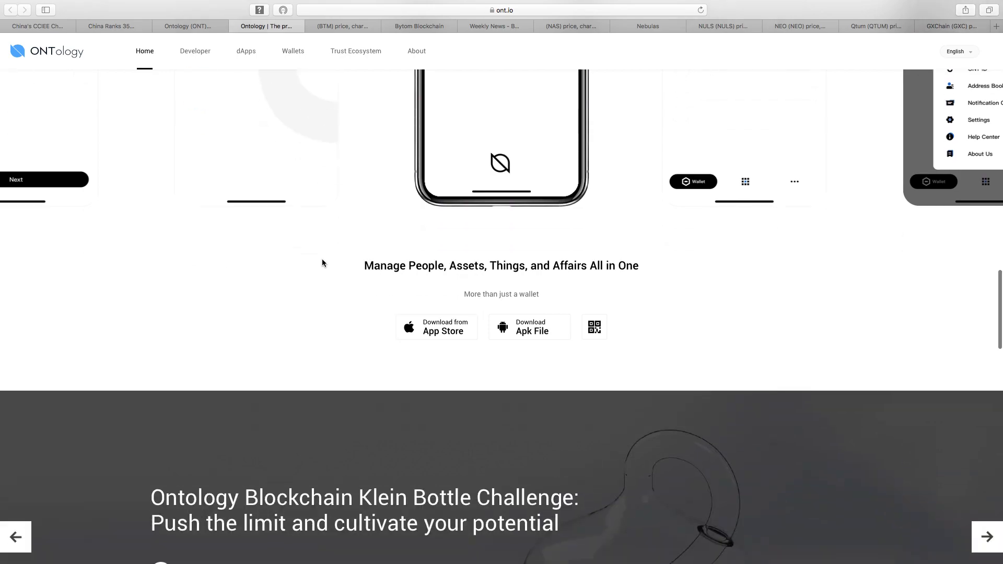
scroll(down, 3)
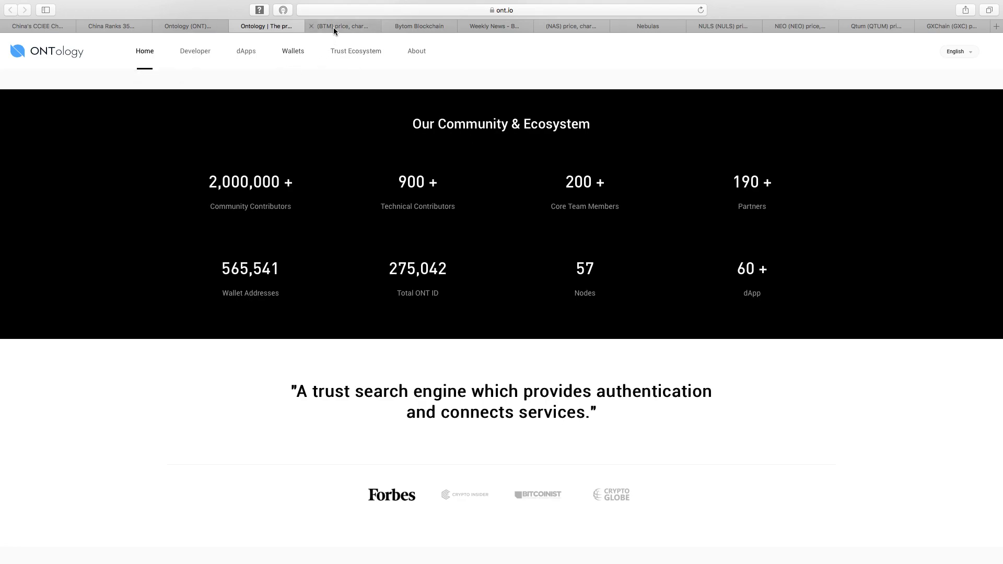
- Switch to CoinMarketCap's Bytom (BTM) page and review its price chart, About section and statistics
click(341, 26)
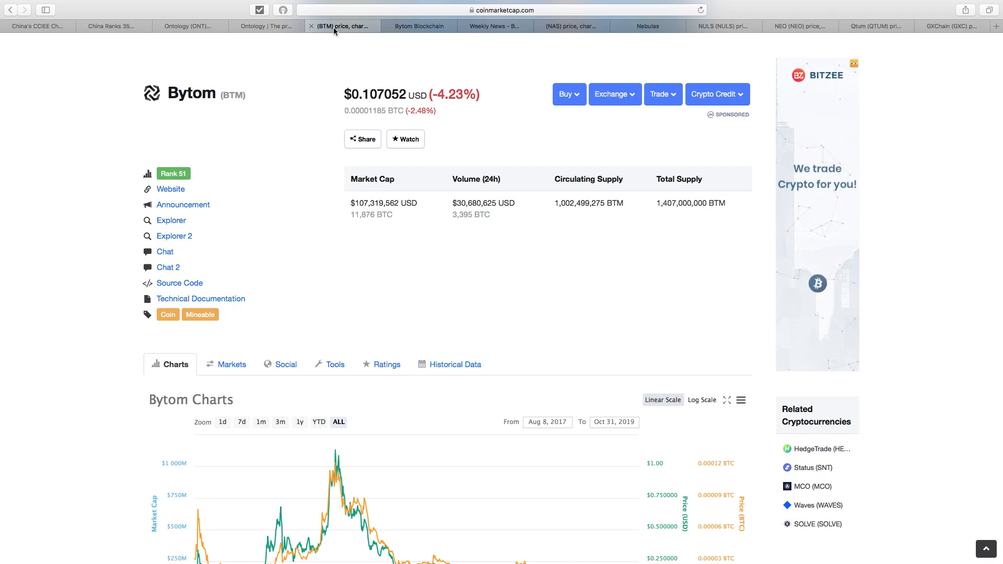
scroll(down, 3)
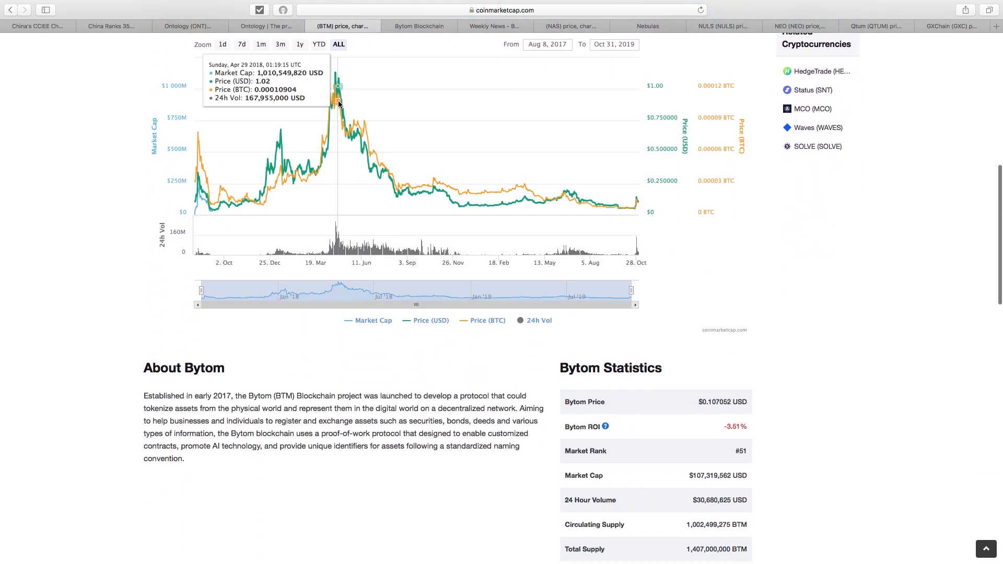
scroll(up, 3)
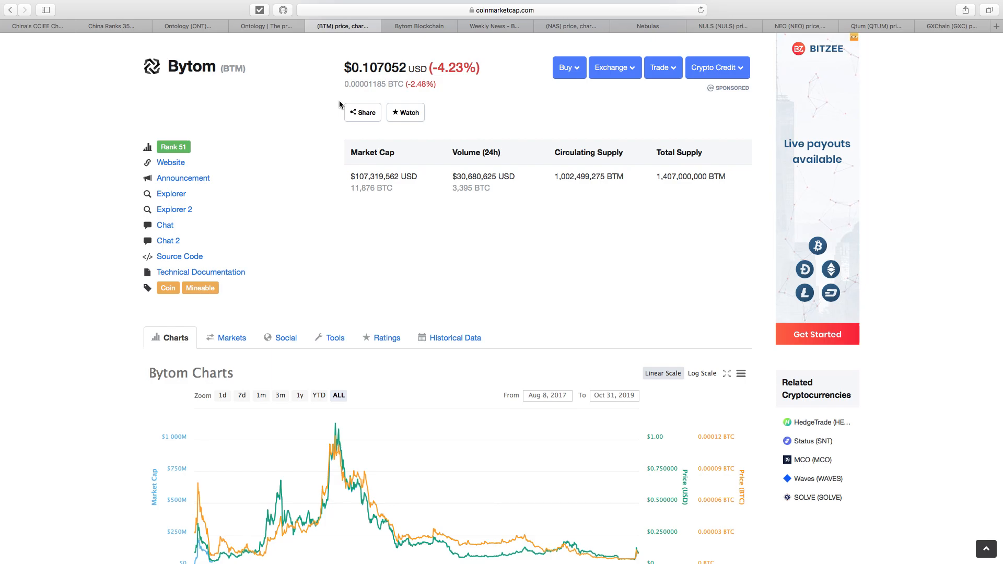
scroll(down, 3)
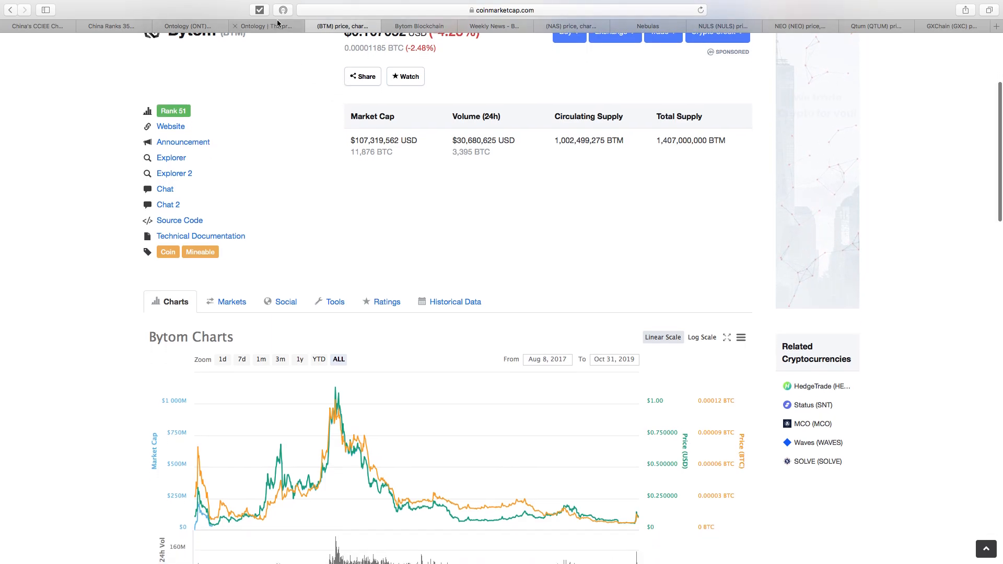
- Switch to bytom.io and scroll past Why Bytom to the Trends news cards
click(416, 25)
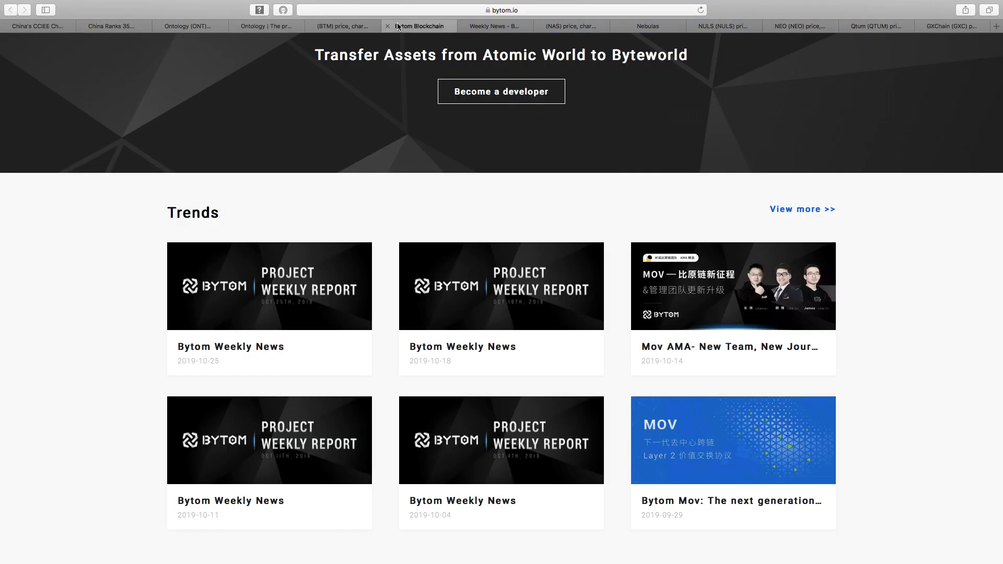
scroll(down, 3)
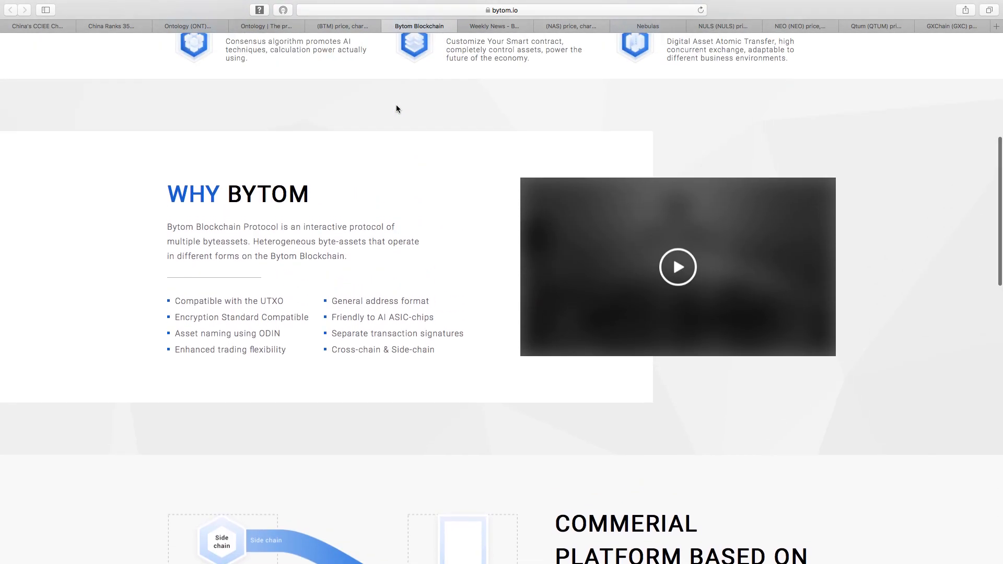
scroll(down, 3)
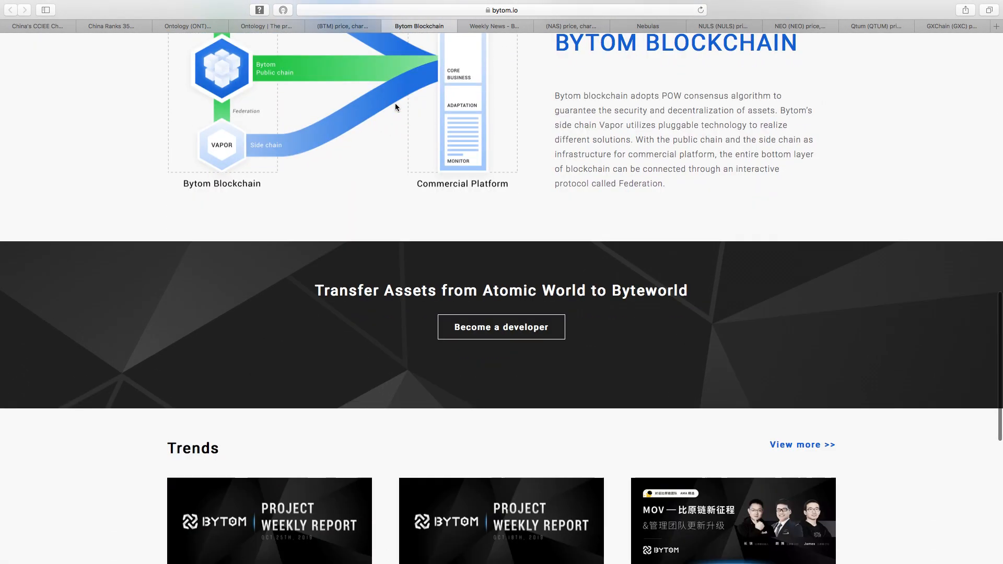
scroll(down, 3)
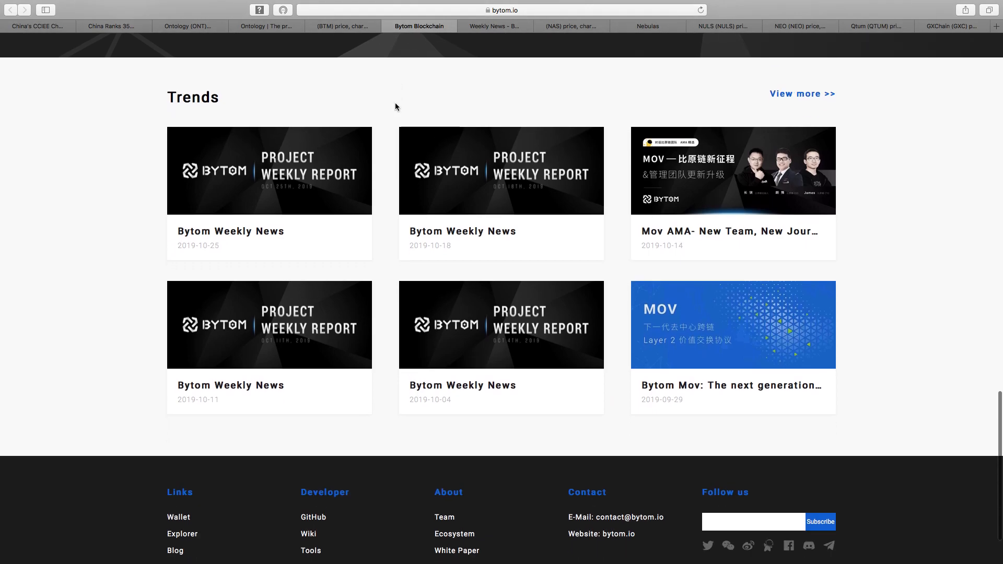
mouse_move(354, 171)
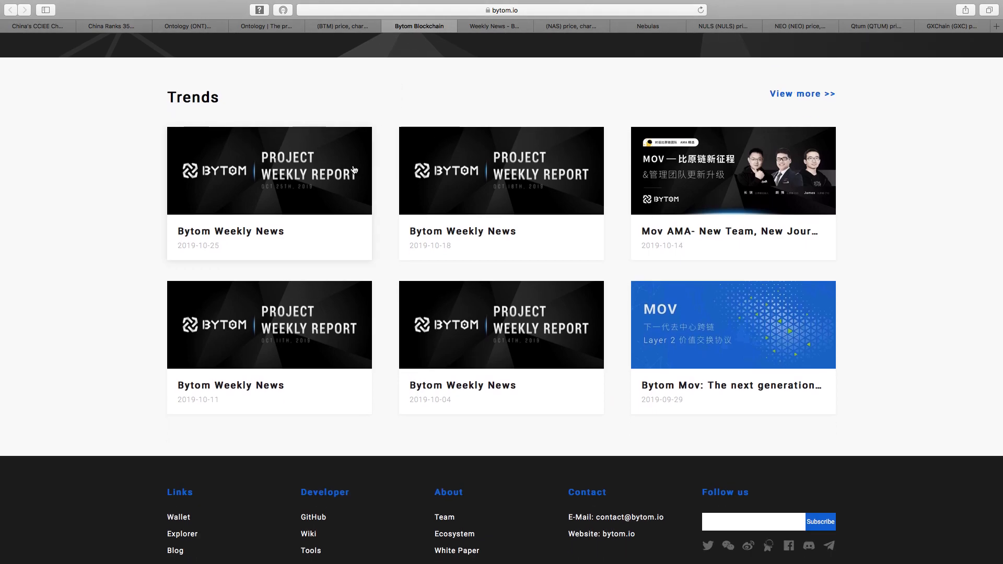
mouse_move(434, 5)
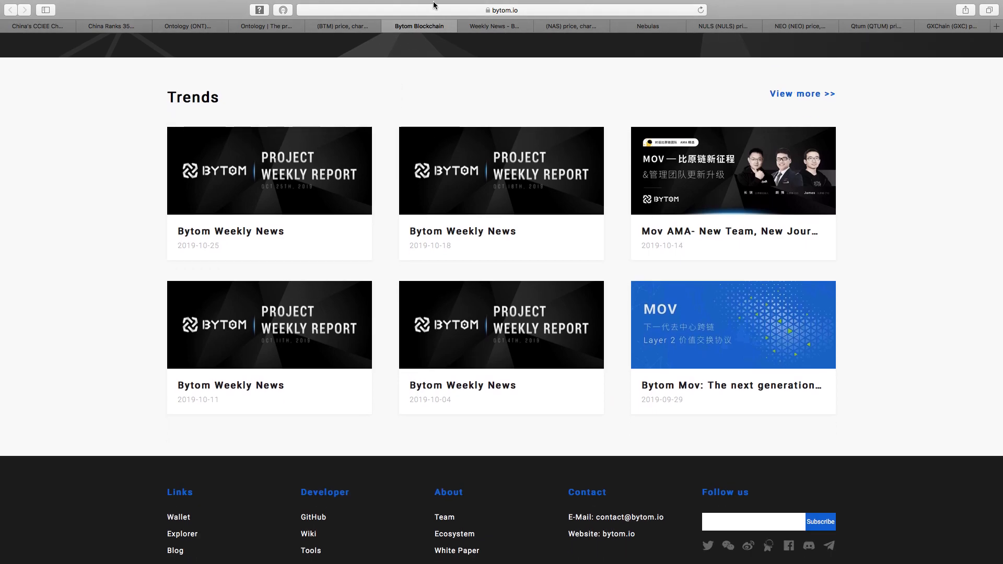
- Read the Bytom Oct 25 weekly report on Medium, then move on to CoinMarketCap's Nebulas (NAS) page
click(494, 25)
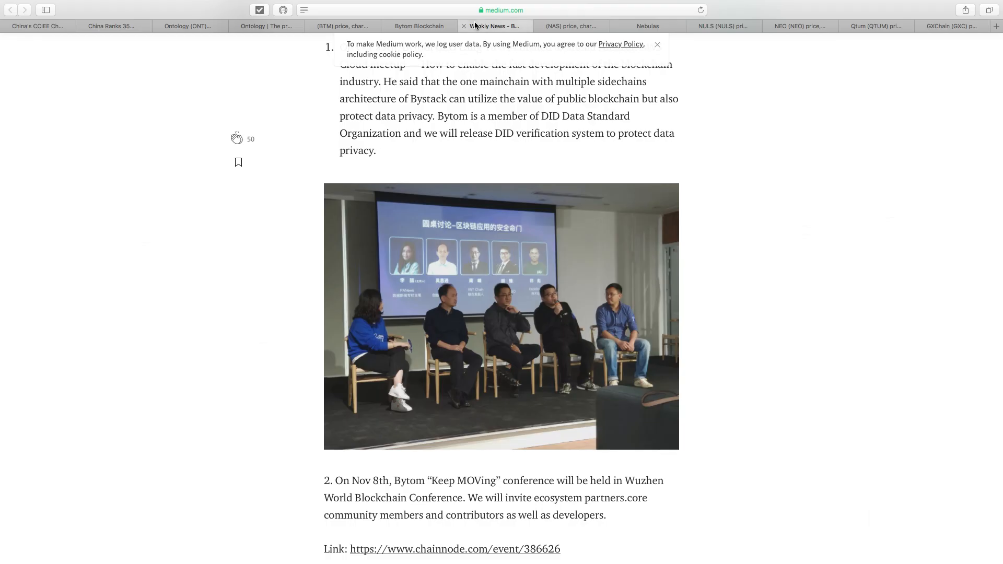
scroll(up, 3)
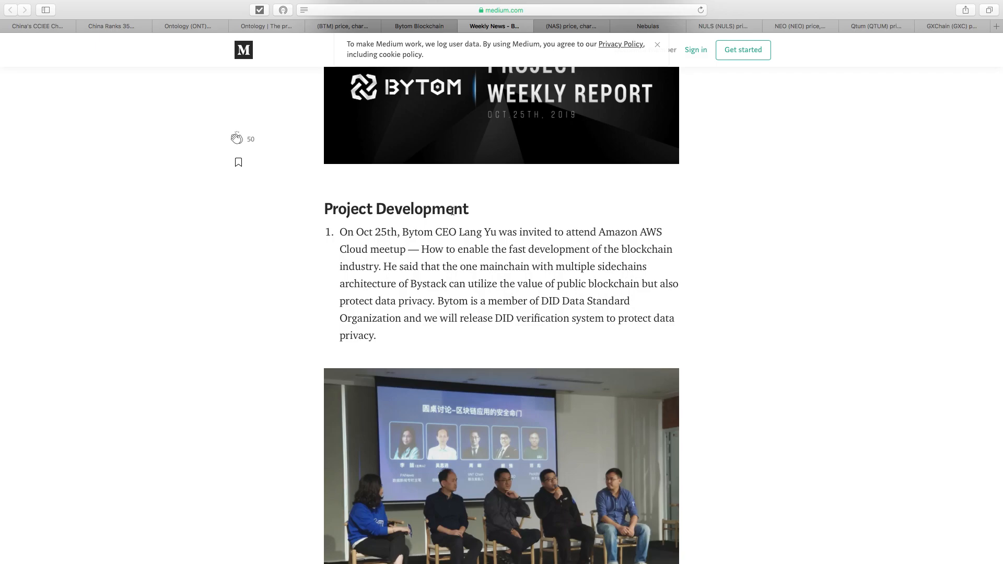
mouse_move(568, 26)
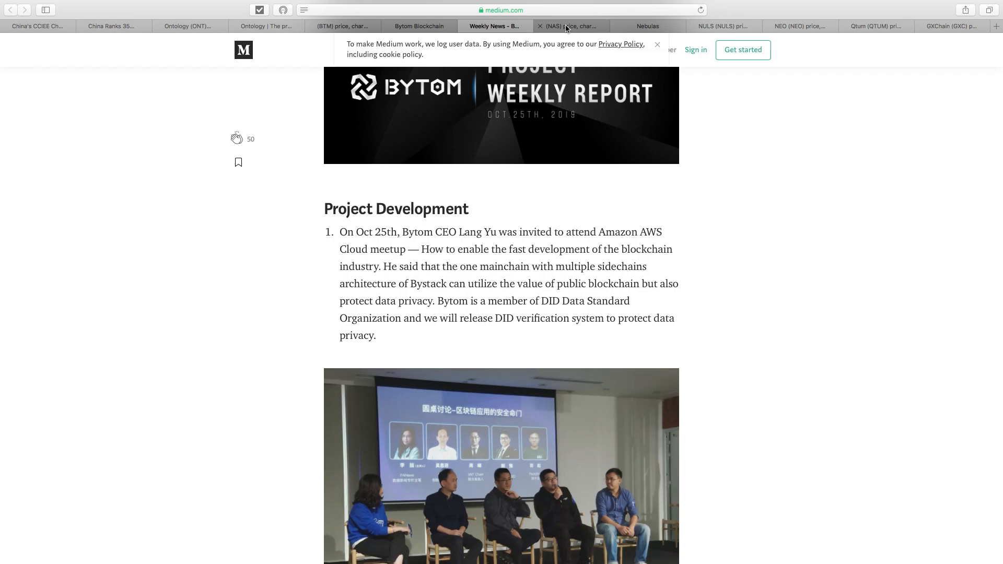
click(569, 25)
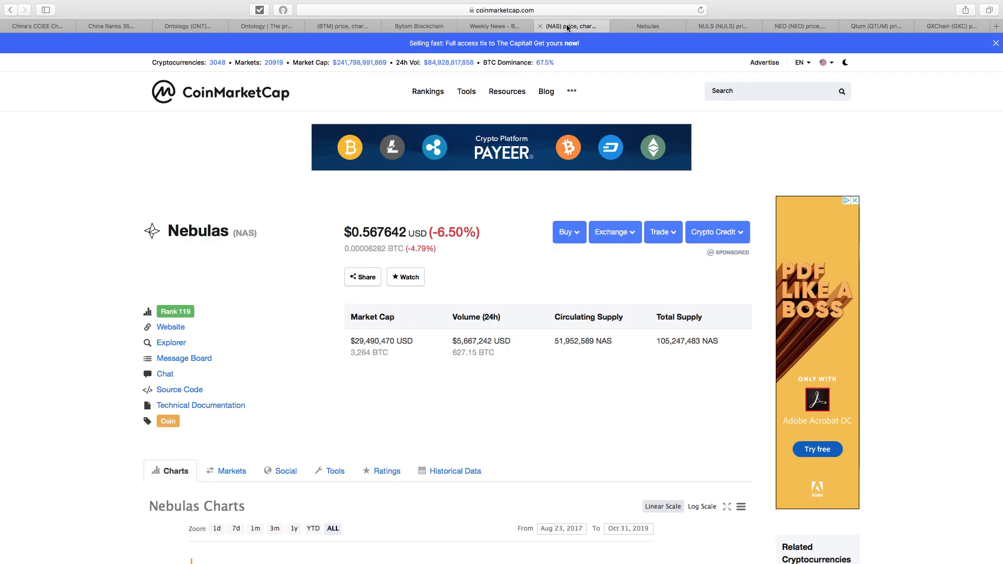
- Scroll through the Nebulas (NAS) price chart, About Nebulas and Nebulas Statistics sections
scroll(down, 3)
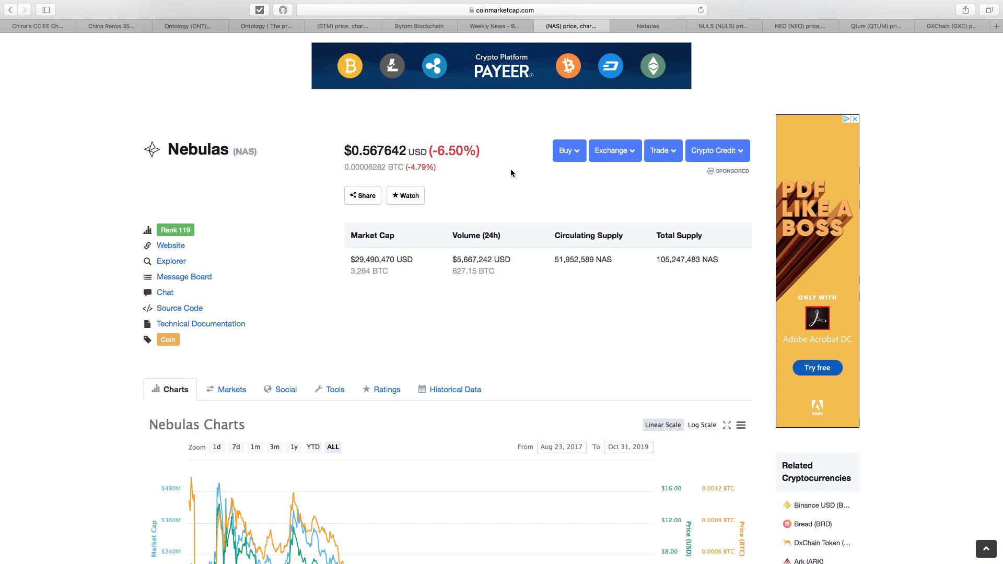
scroll(down, 3)
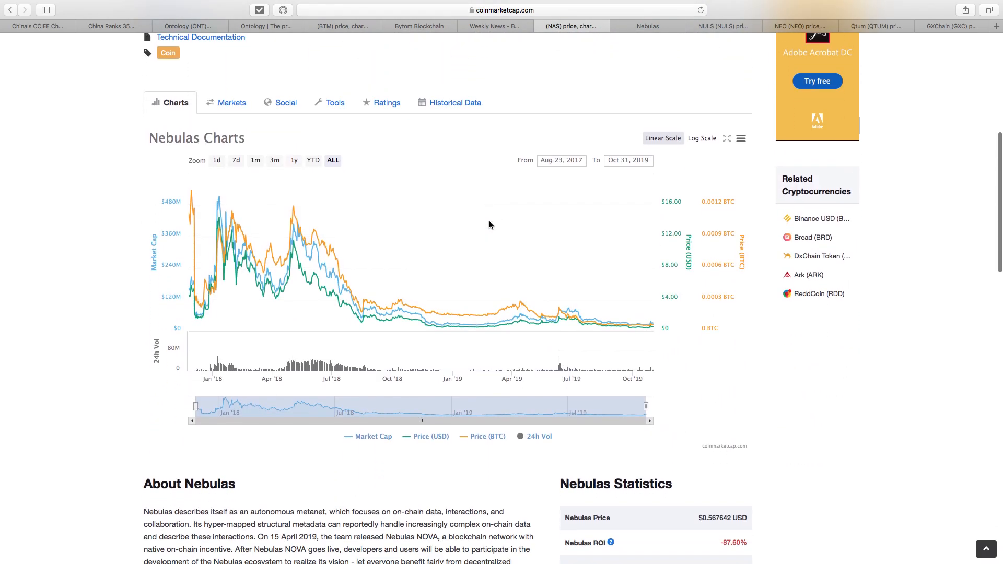
scroll(up, 3)
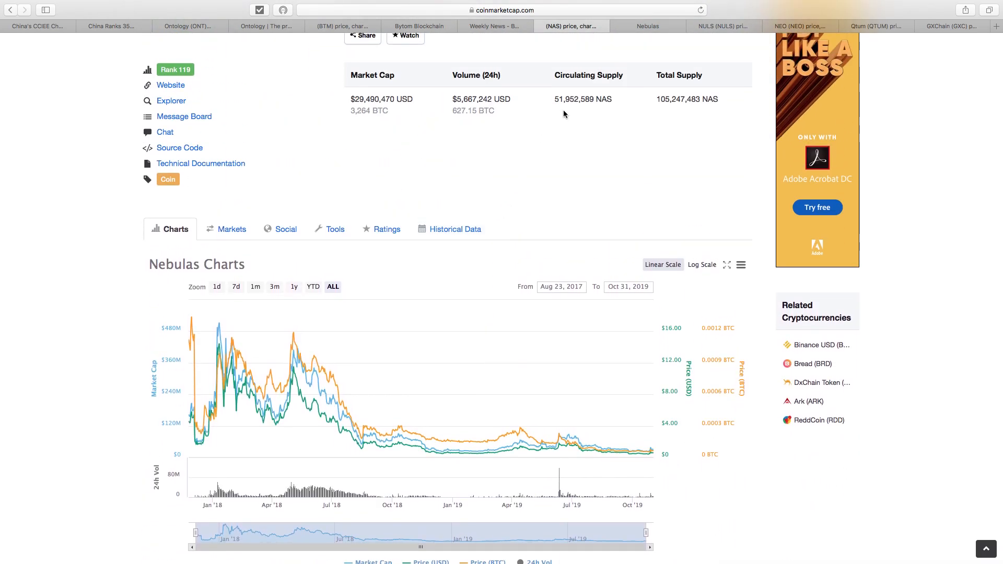
scroll(down, 3)
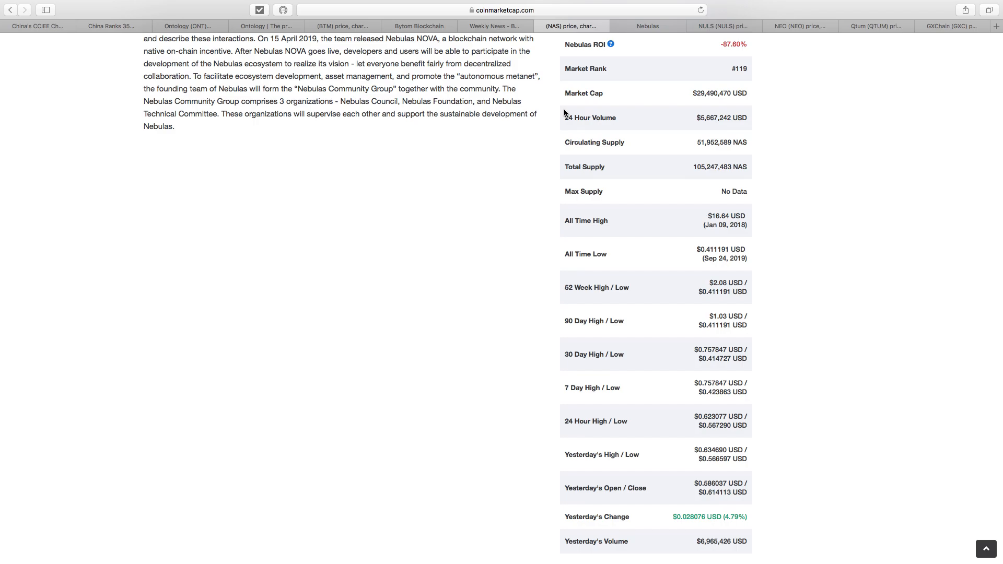
scroll(up, 3)
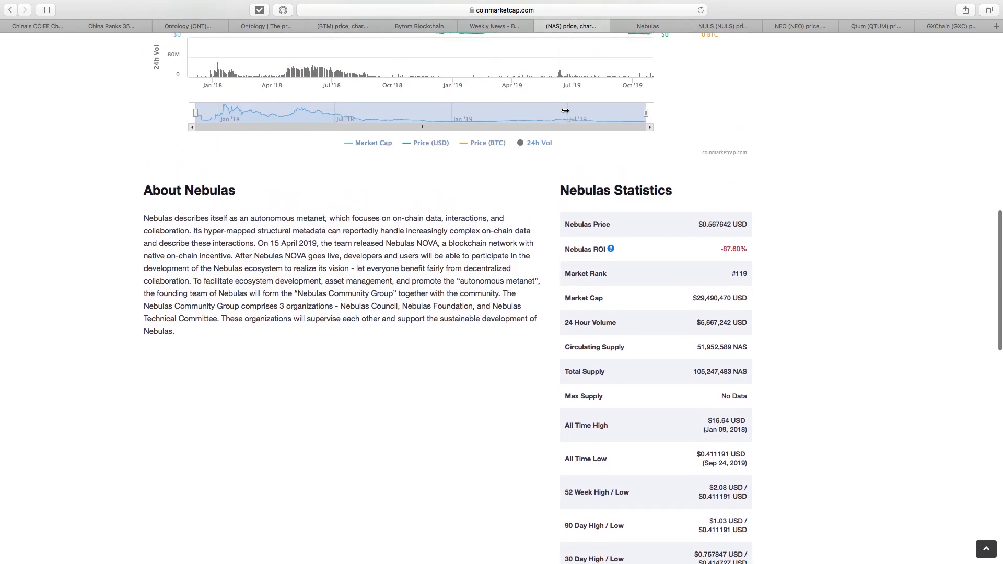
scroll(up, 3)
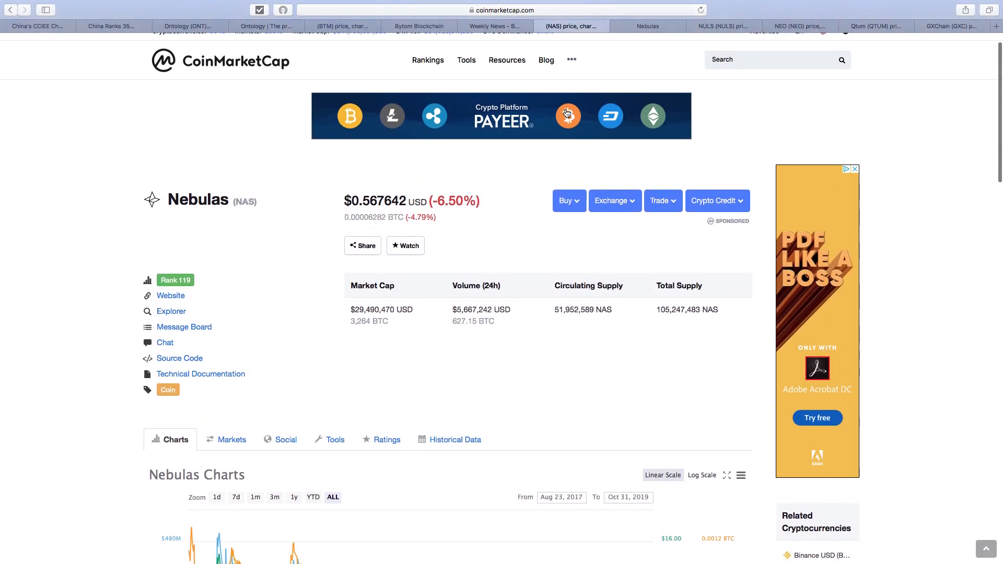
scroll(down, 3)
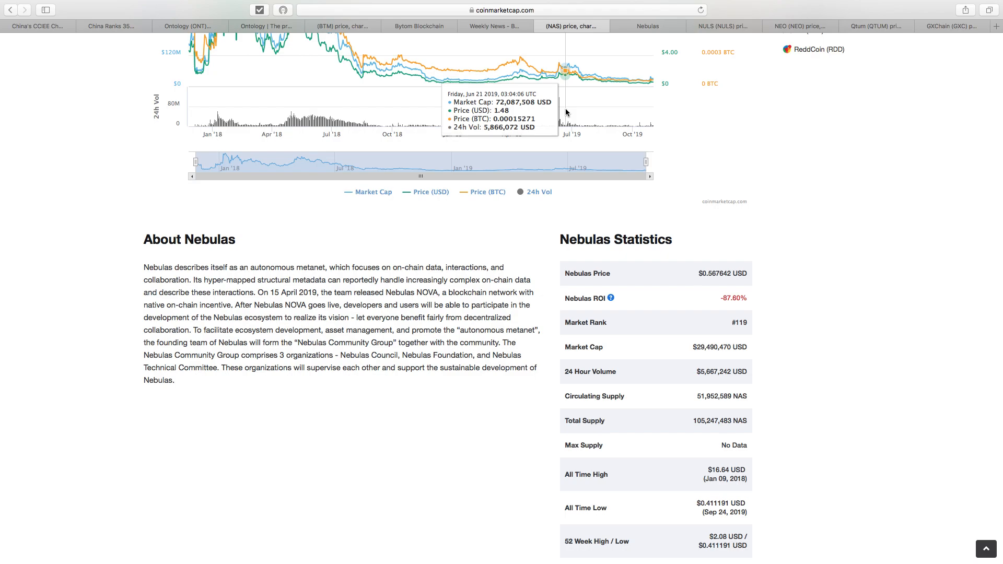
scroll(up, 3)
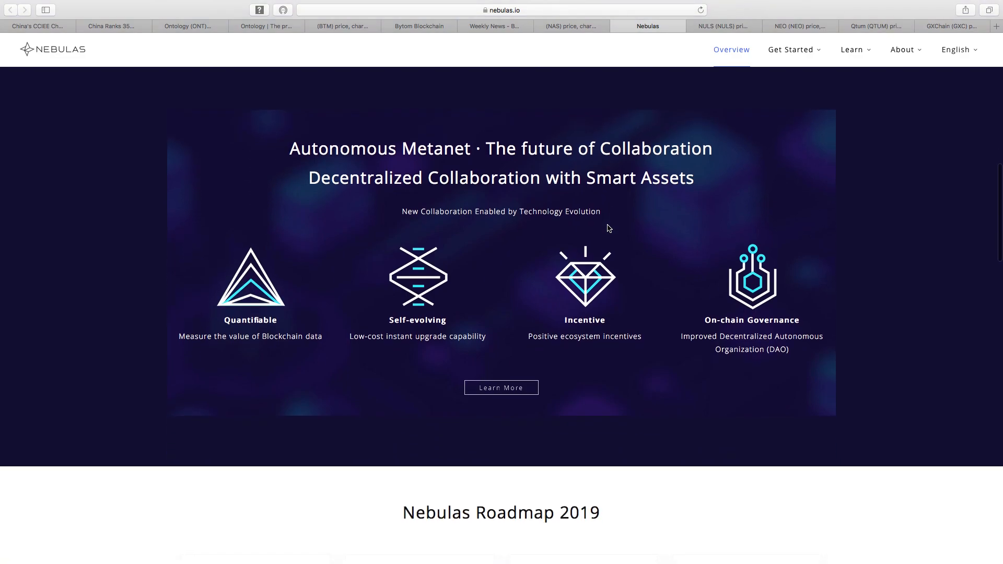
- Scroll nebulas.io to the Nebulas Roadmap 2019 milestones, then move on to CoinMarketCap's NULS page
scroll(down, 3)
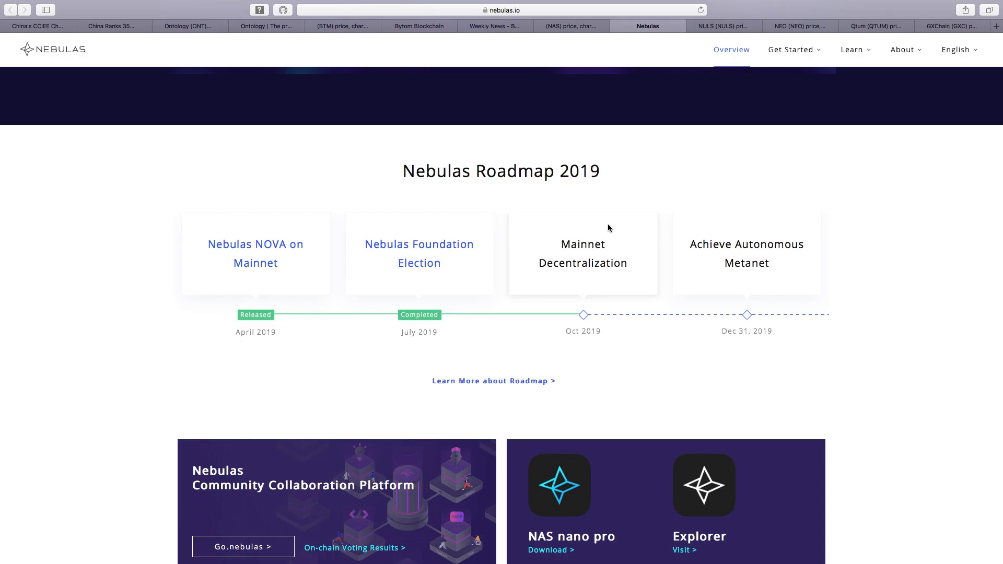
mouse_move(722, 26)
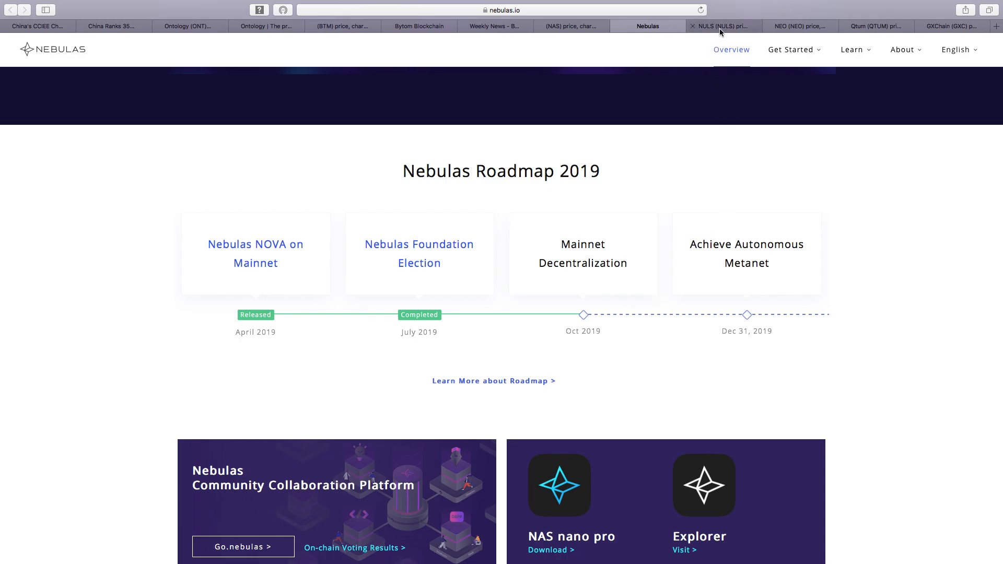
click(722, 25)
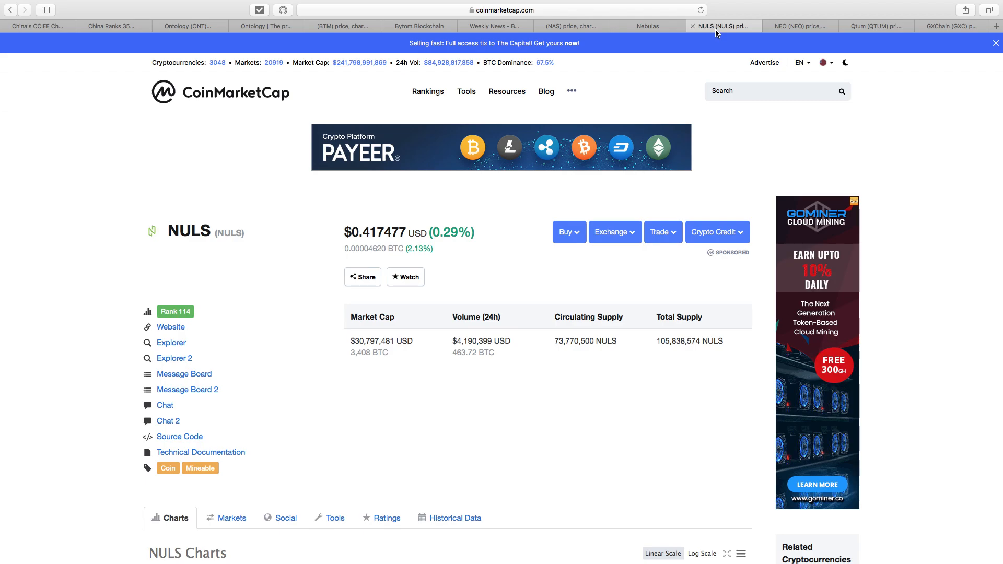
- Review the NULS chart, About and Statistics sections, then move on to CoinMarketCap's NEO page
scroll(down, 3)
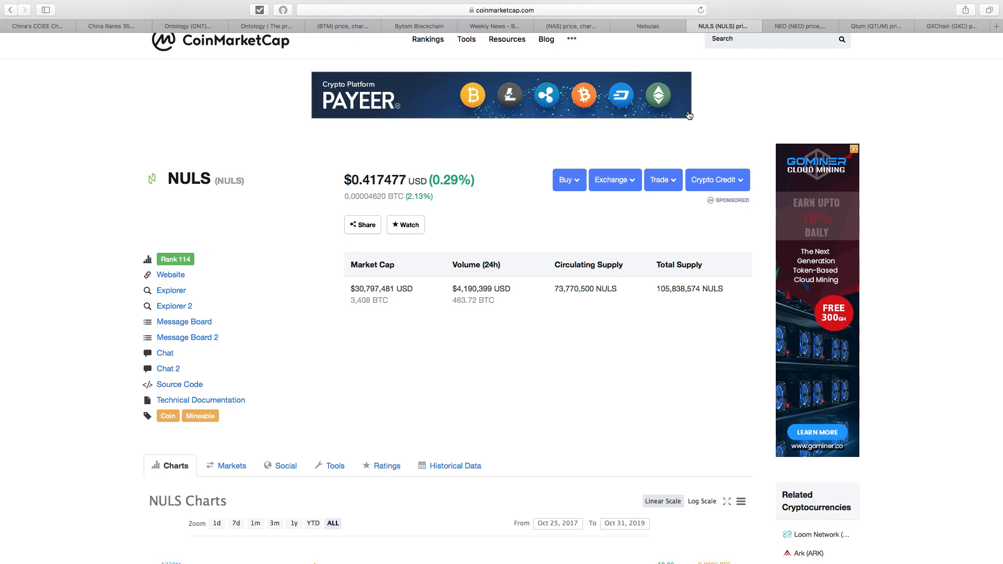
scroll(down, 3)
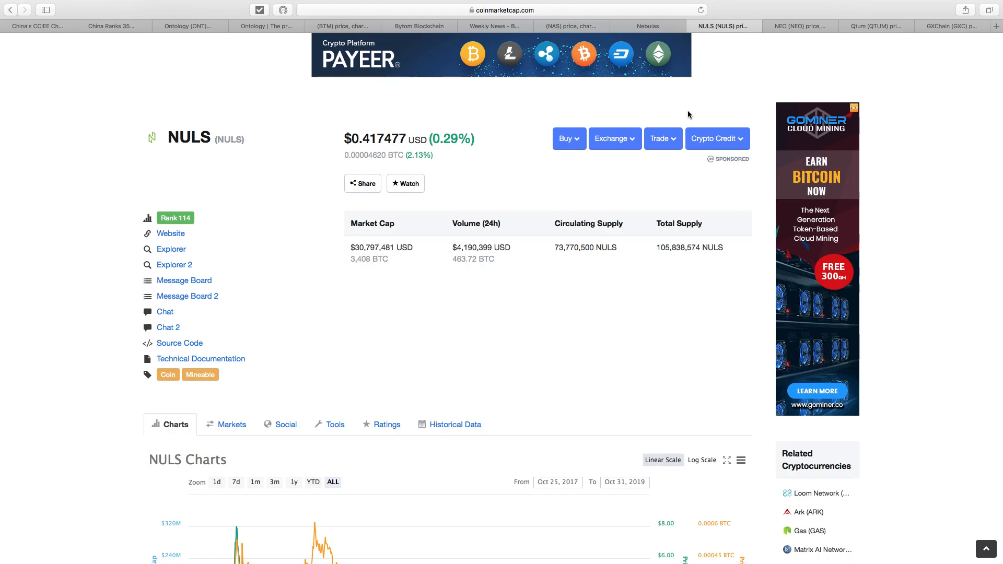
scroll(down, 3)
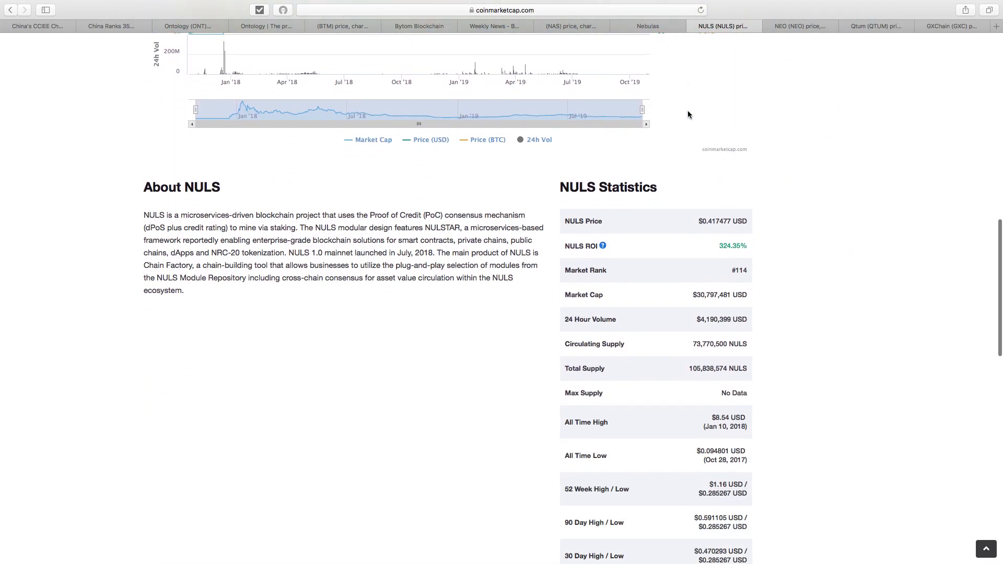
scroll(down, 3)
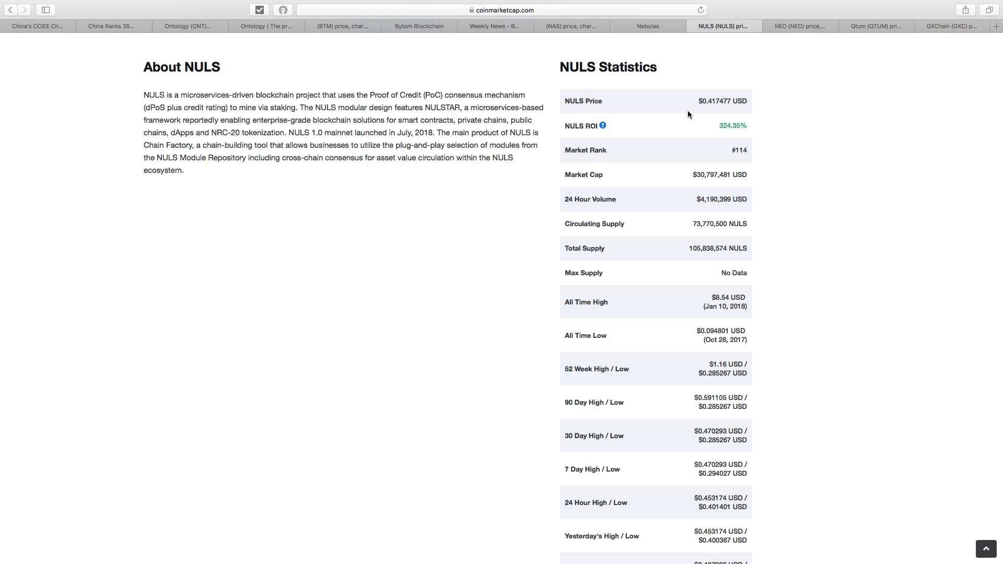
scroll(up, 3)
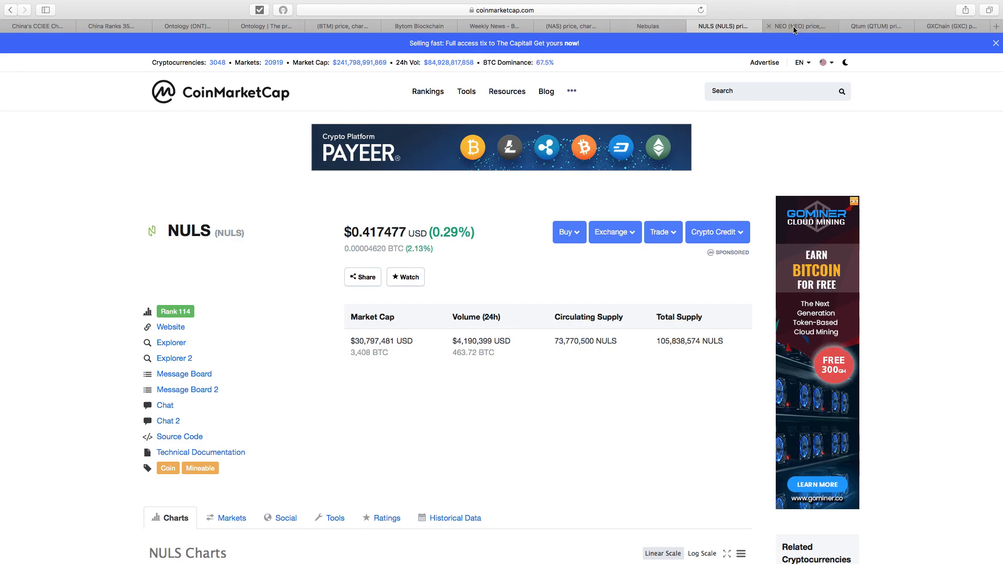
mouse_move(797, 25)
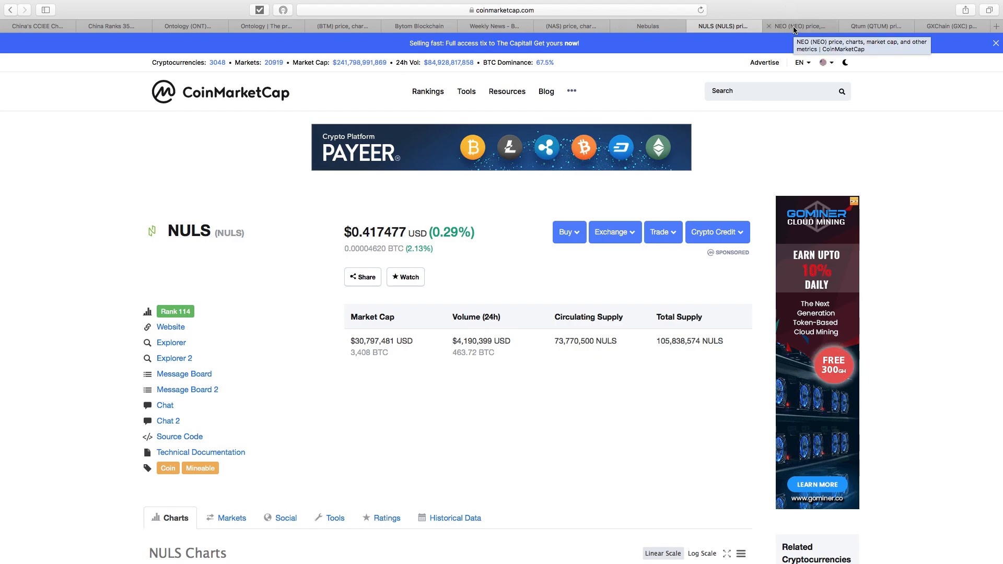
click(797, 26)
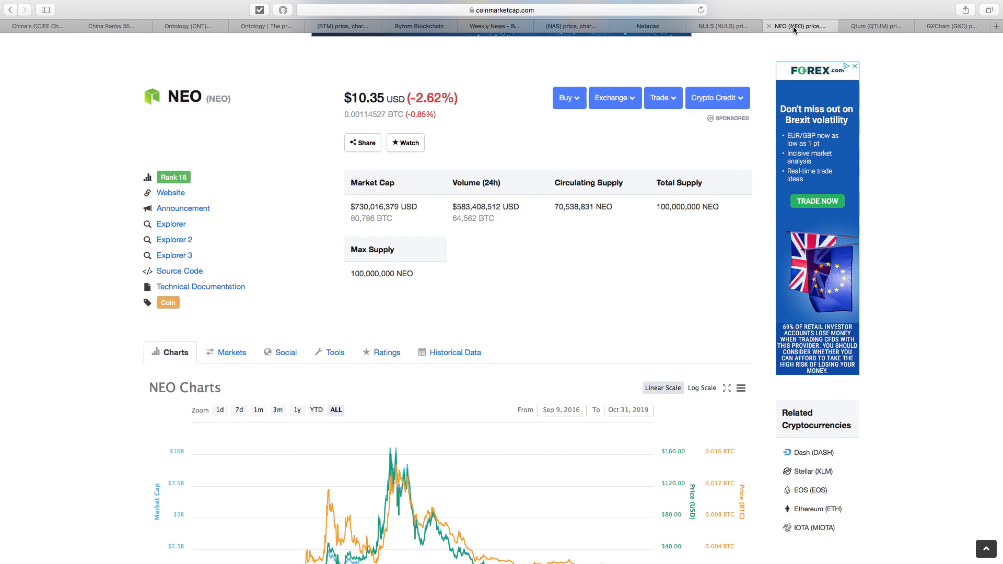
mouse_move(717, 98)
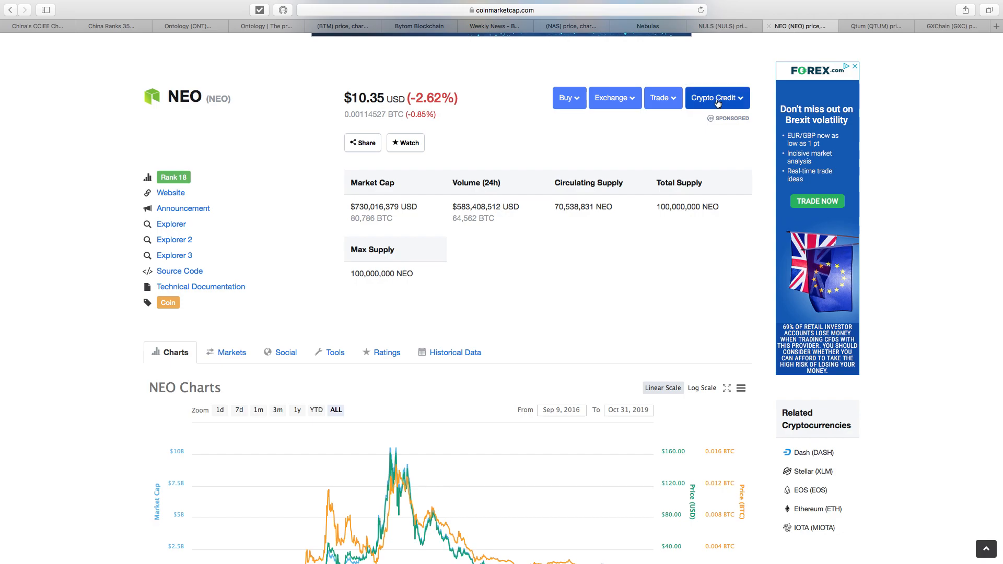
- Scroll the NEO page down through its price chart and About section to NEO Statistics and back up
scroll(down, 3)
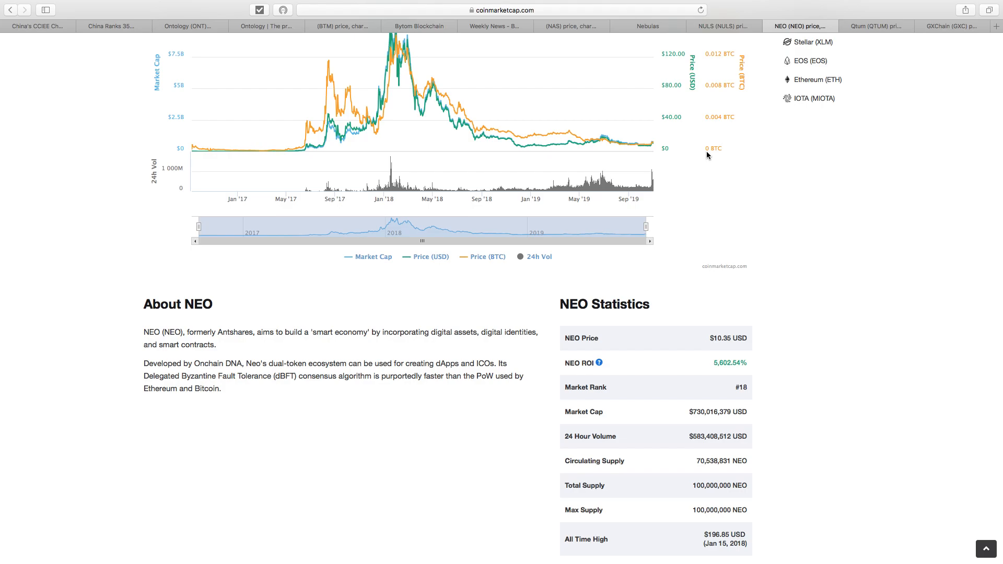
scroll(down, 3)
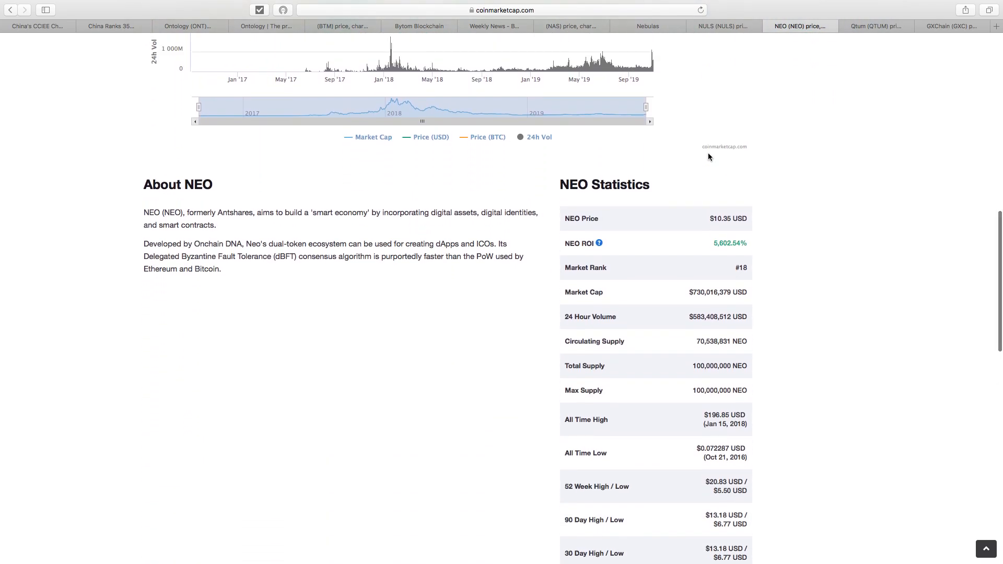
scroll(up, 3)
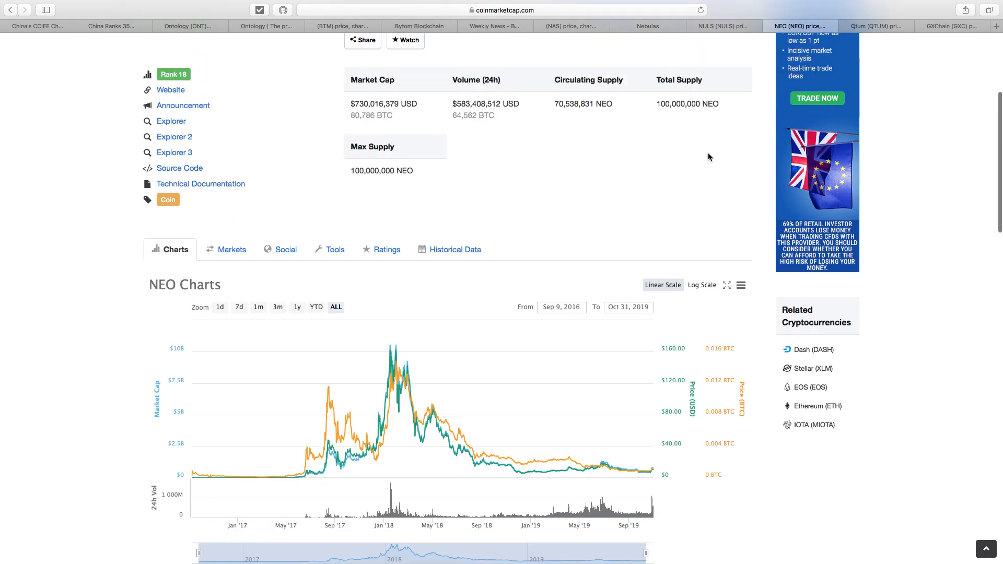
scroll(up, 3)
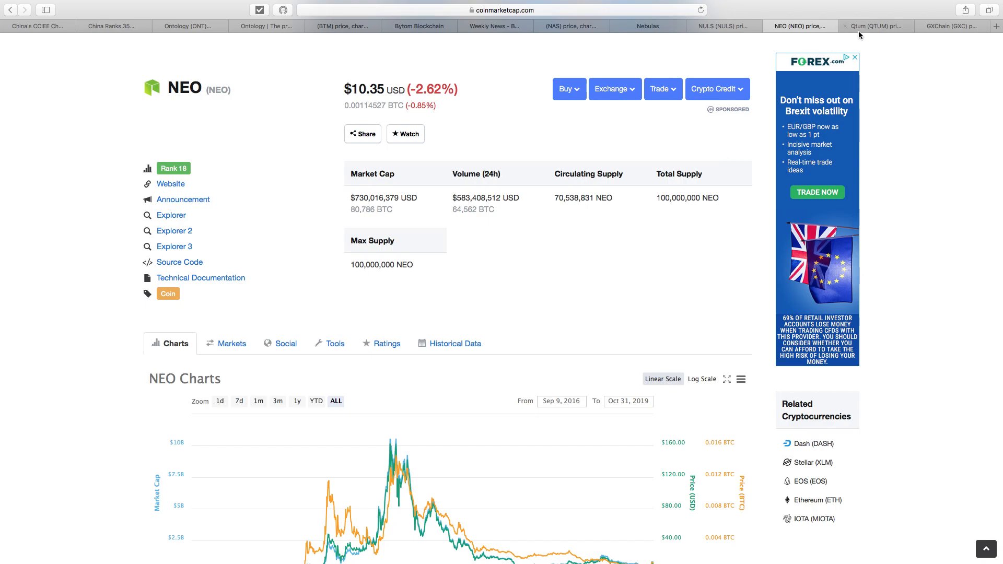
mouse_move(875, 26)
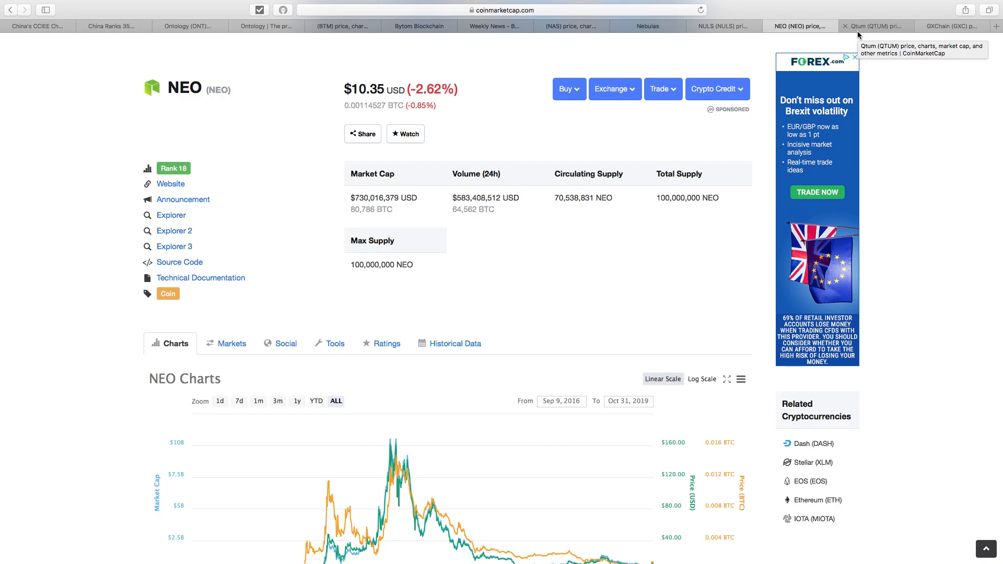
- Review the Qtum (QTUM) page's chart, About Qtum section and Qtum Statistics, returning near the top
click(875, 25)
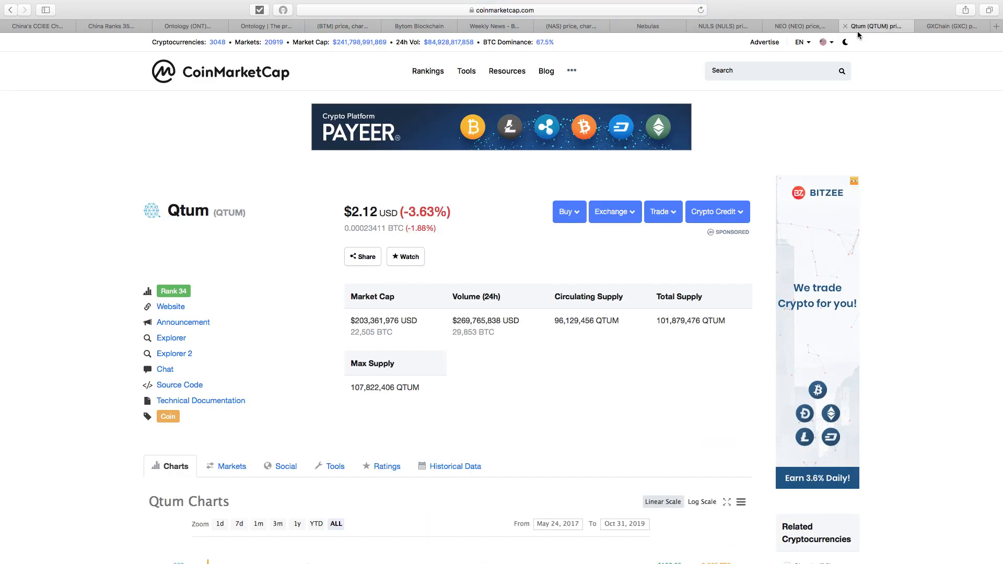
scroll(down, 3)
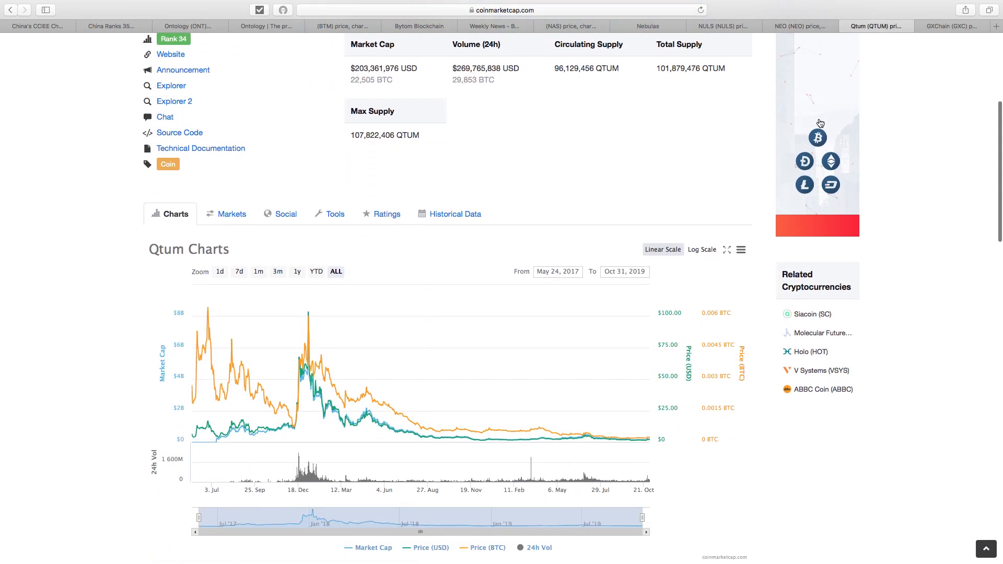
scroll(down, 3)
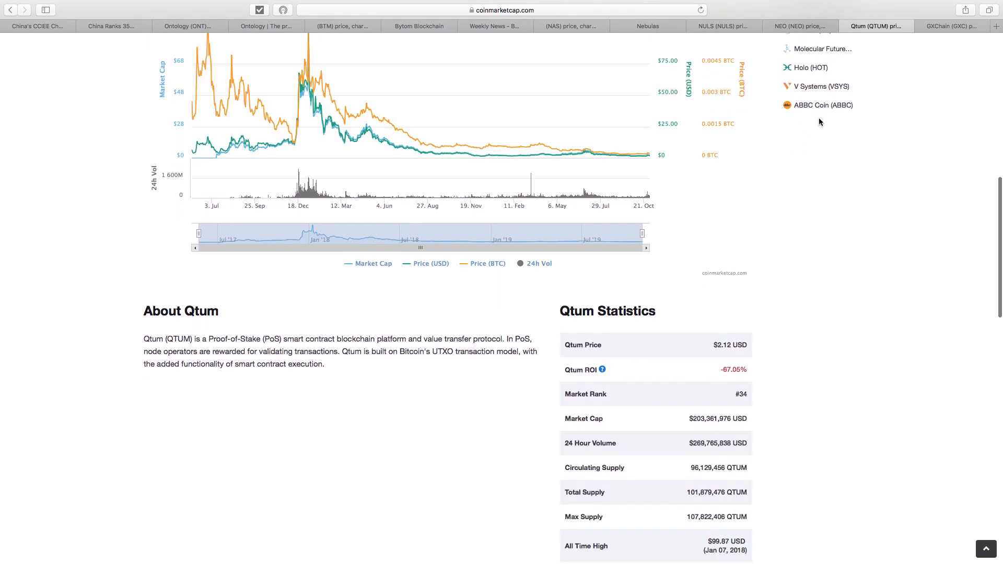
scroll(down, 3)
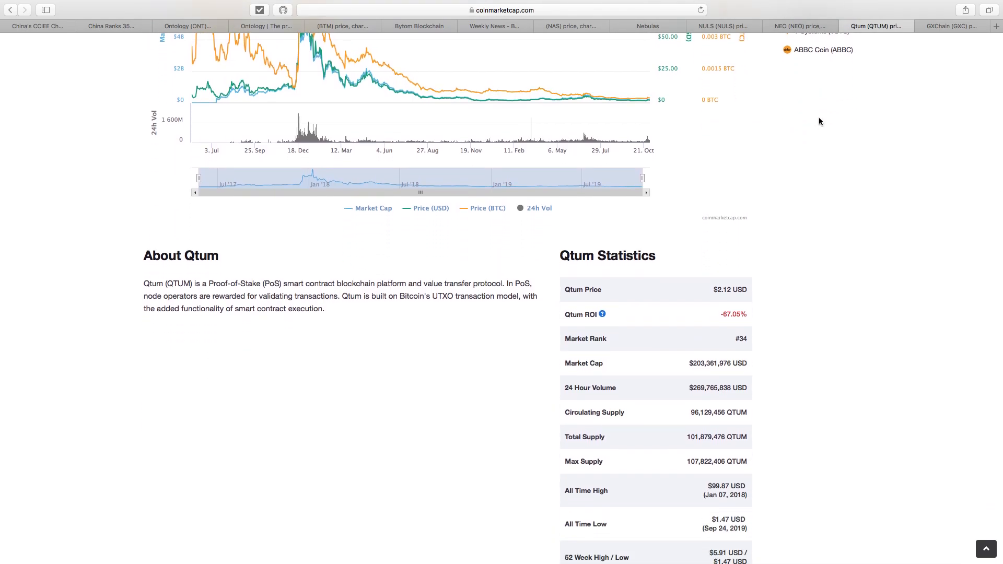
scroll(up, 3)
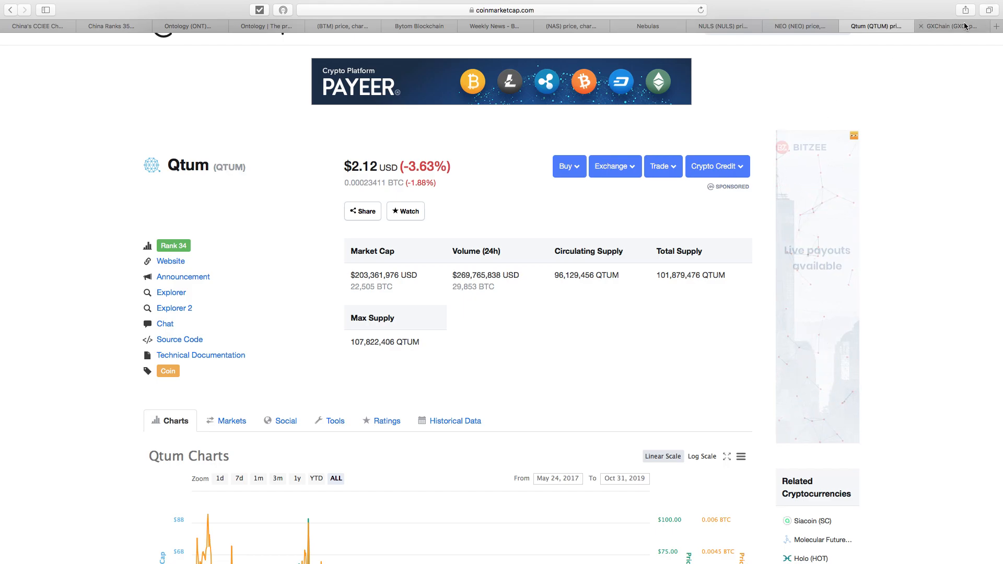
- Review the GXChain (GXC) page's price chart, About section and GXChain Statistics table
click(953, 25)
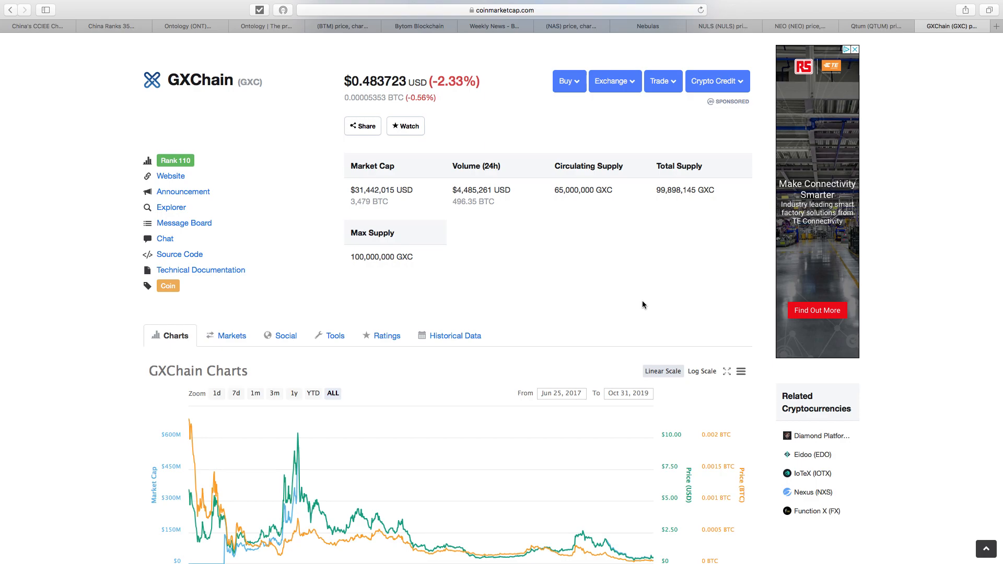
scroll(down, 3)
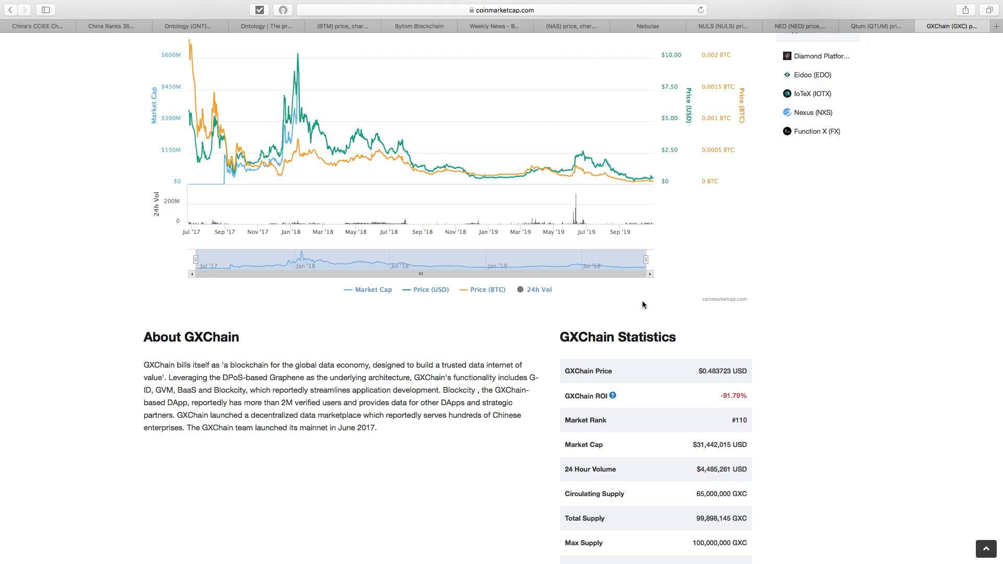
scroll(down, 3)
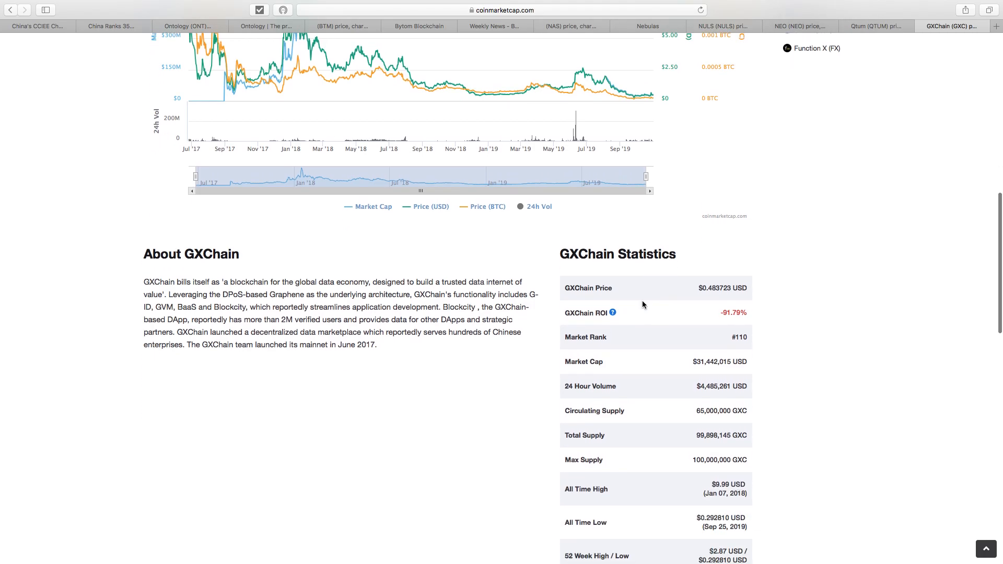
scroll(down, 3)
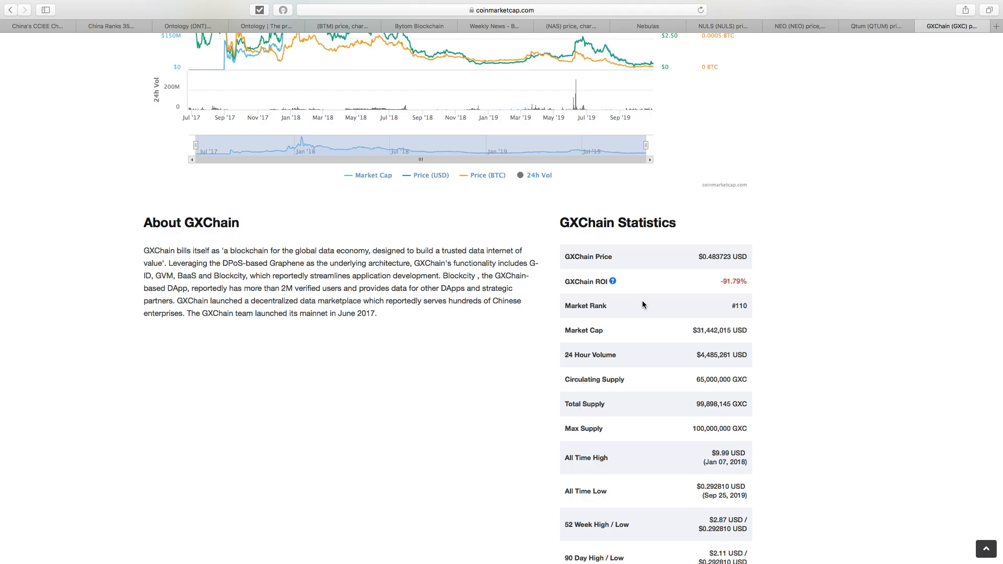
scroll(up, 3)
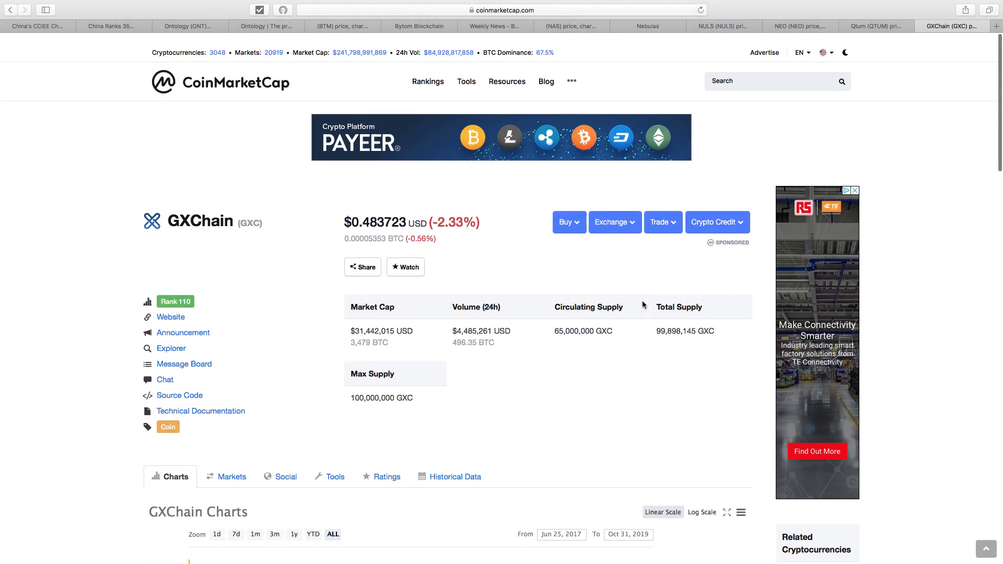
scroll(down, 3)
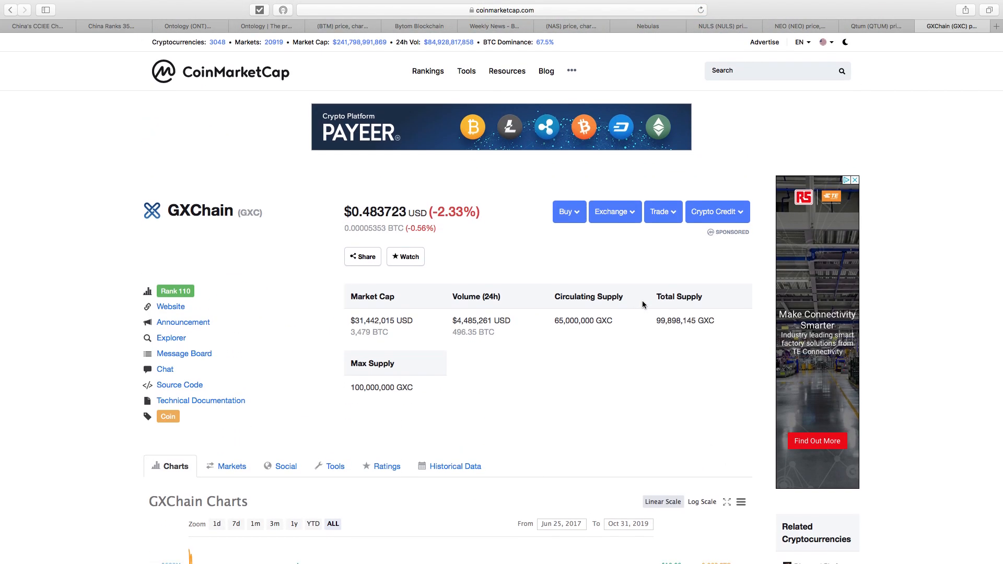